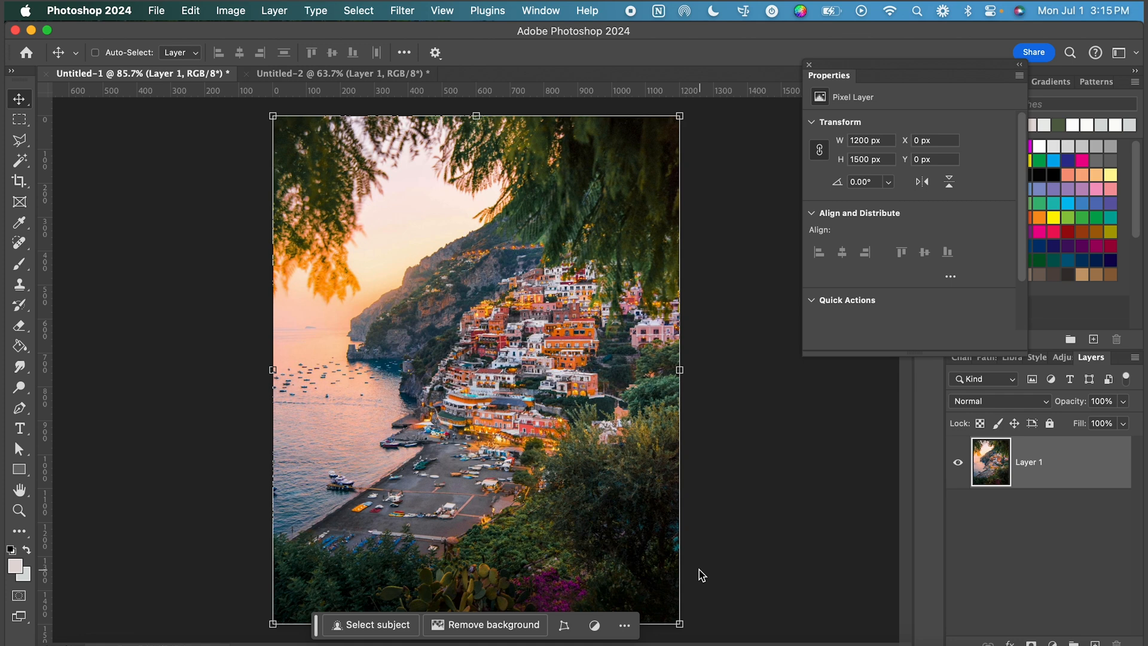
{"action": "mouse_move", "coordinate": [387, 261]}
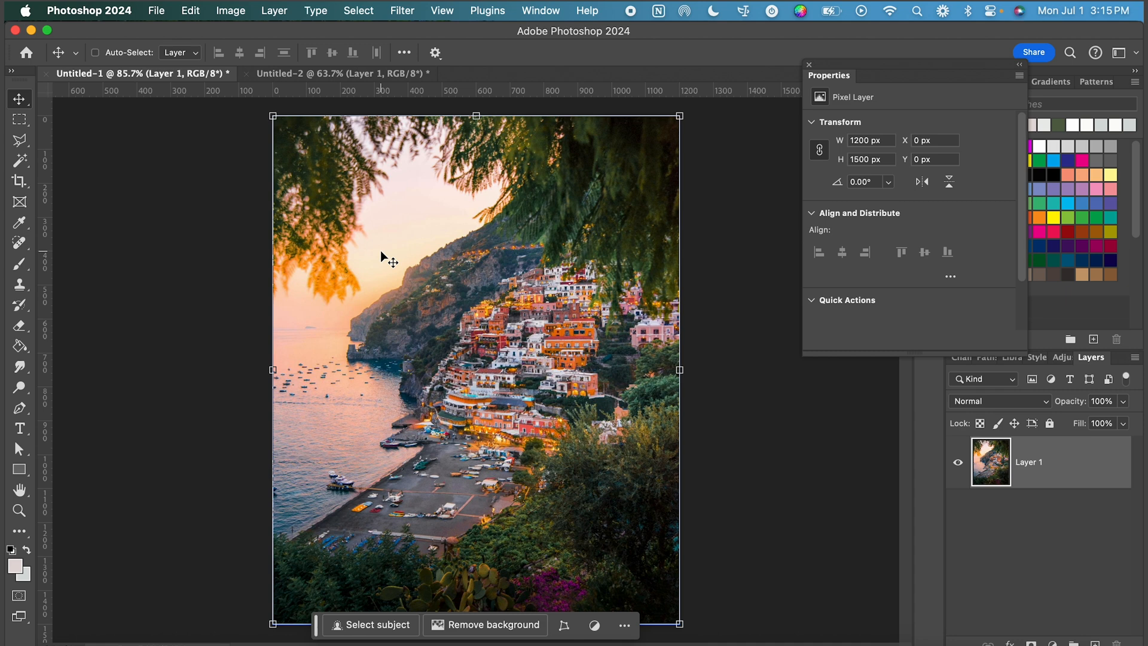
{"action": "mouse_move", "coordinate": [21, 182]}
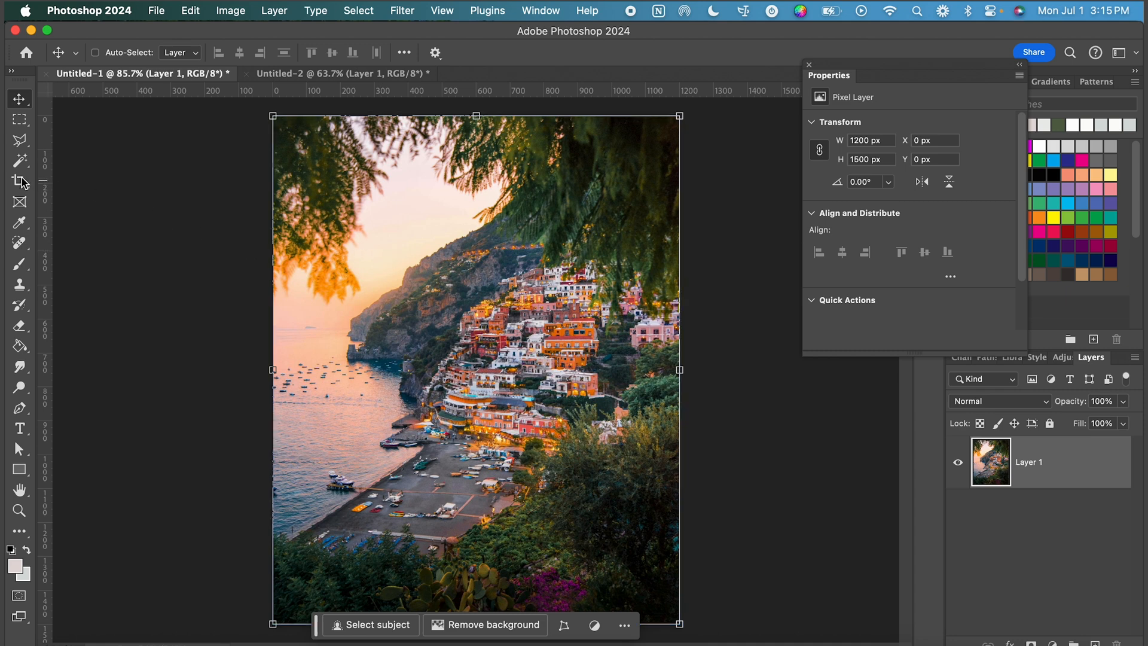
Widen the coastal photo's crop into a landscape frame with Generative Expand, leaving empty side strips
{"action": "left_click", "coordinate": [18, 180]}
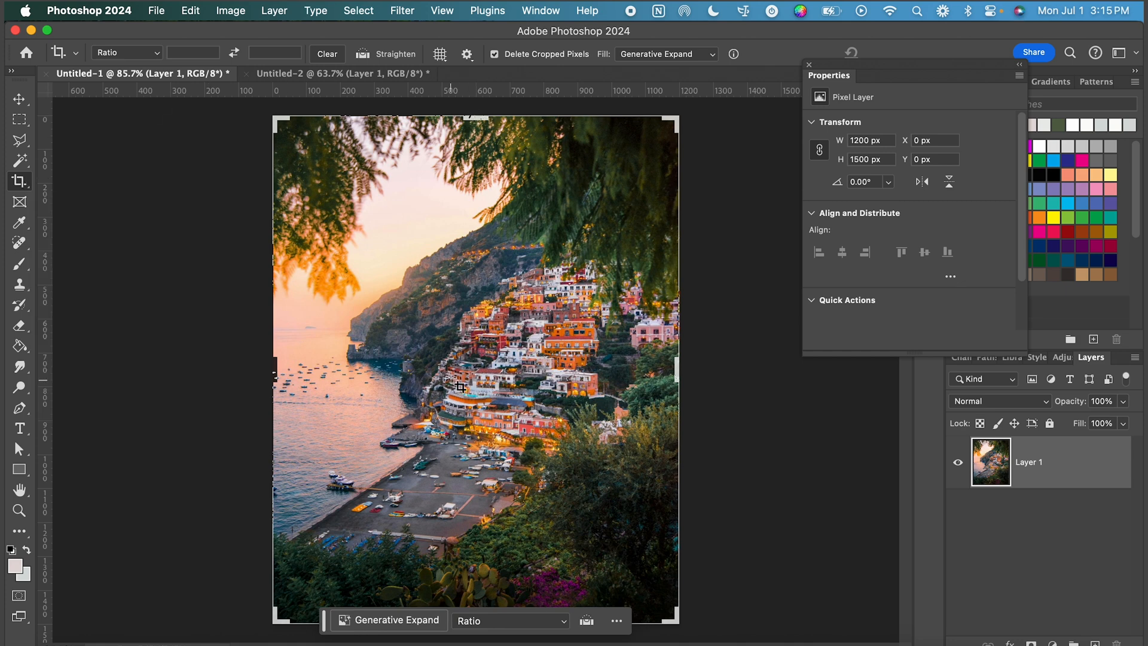
{"action": "mouse_move", "coordinate": [280, 484]}
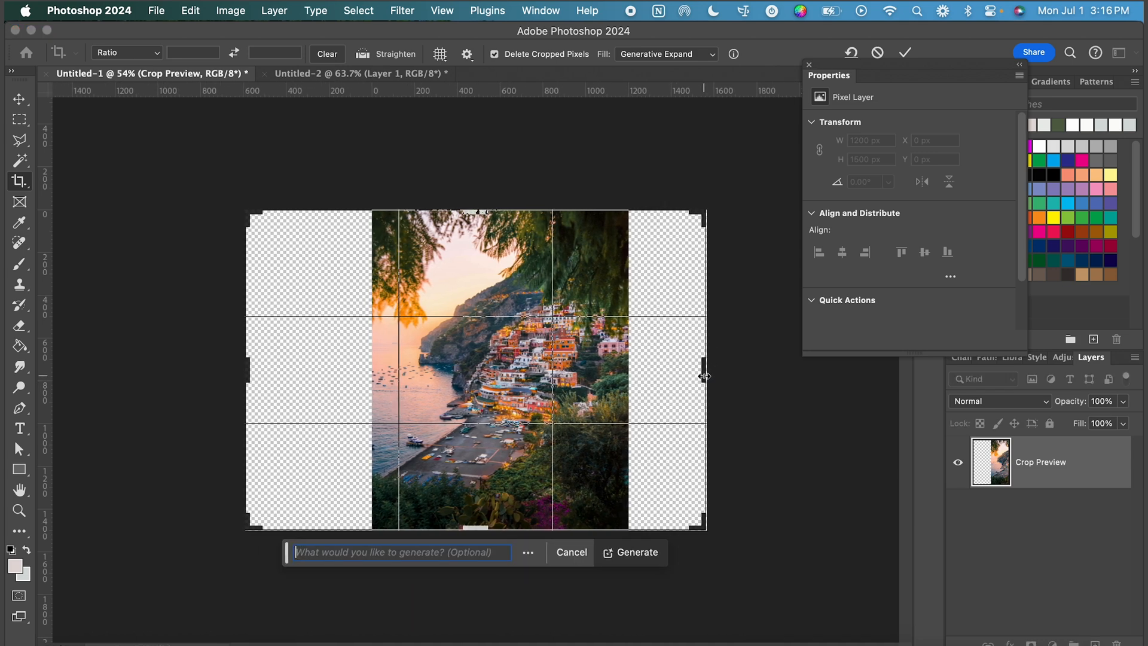
{"action": "left_click", "coordinate": [570, 552]}
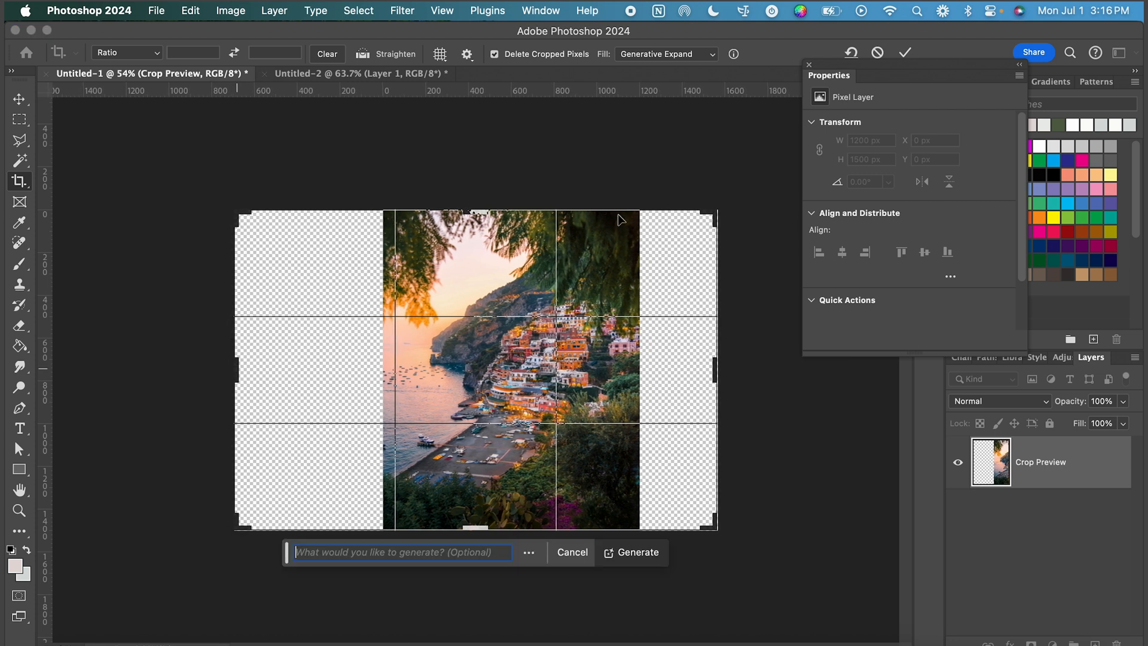
{"action": "mouse_move", "coordinate": [662, 556]}
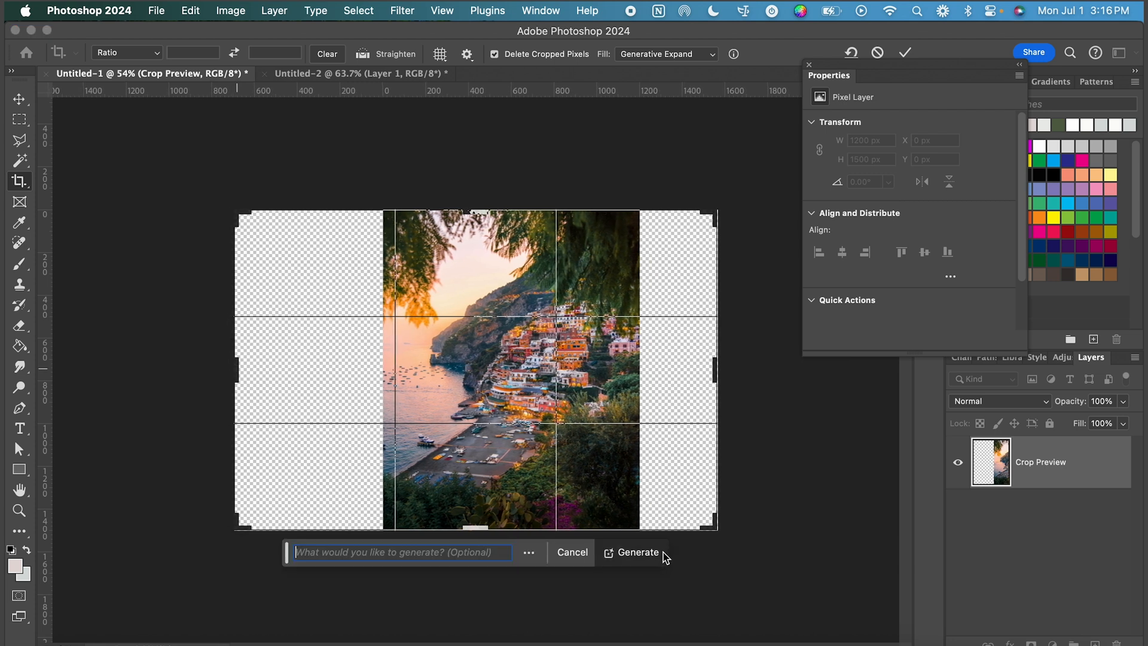
Generate scenery for the empty side strips and keep the third of the three variations
{"action": "left_click", "coordinate": [637, 552]}
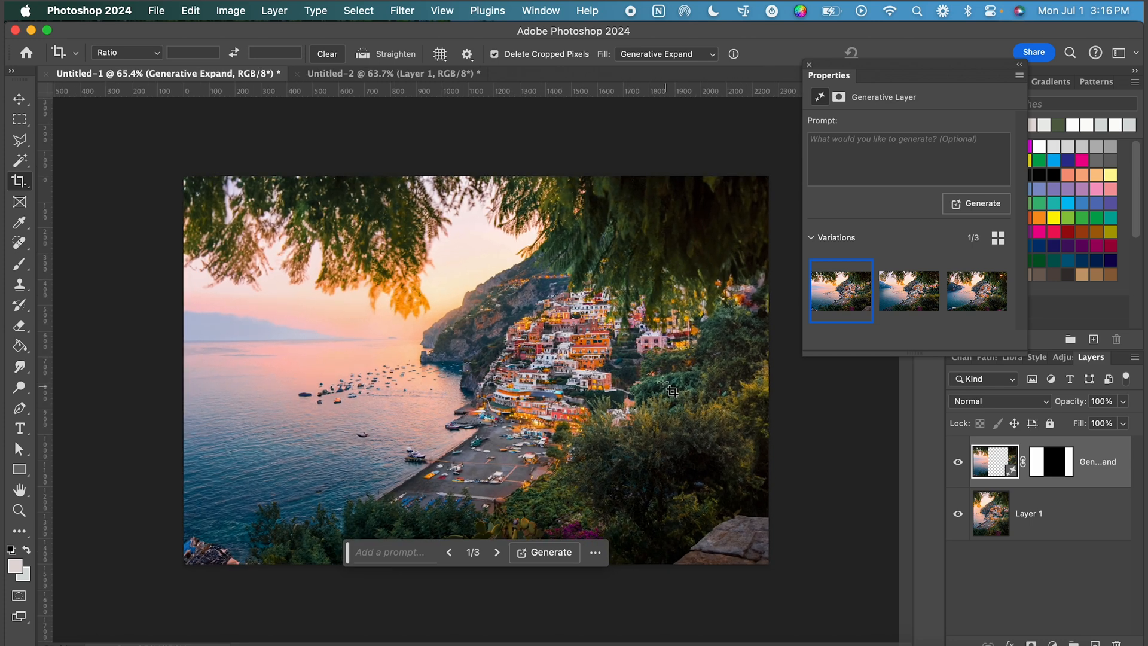
{"action": "mouse_move", "coordinate": [692, 320]}
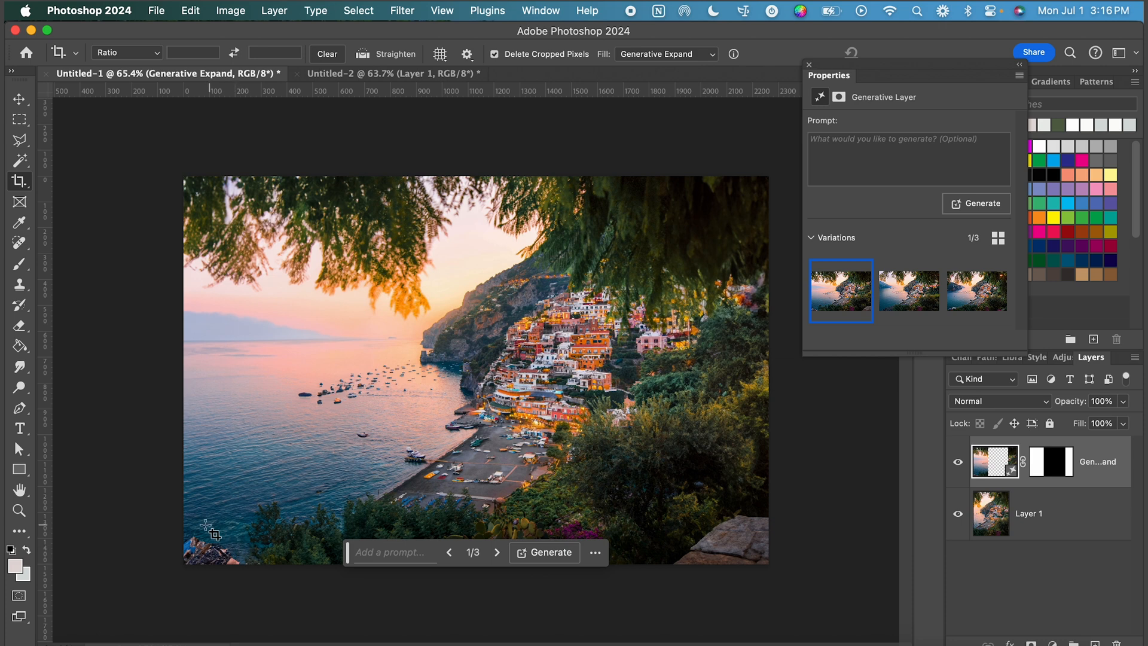
{"action": "mouse_move", "coordinate": [185, 526]}
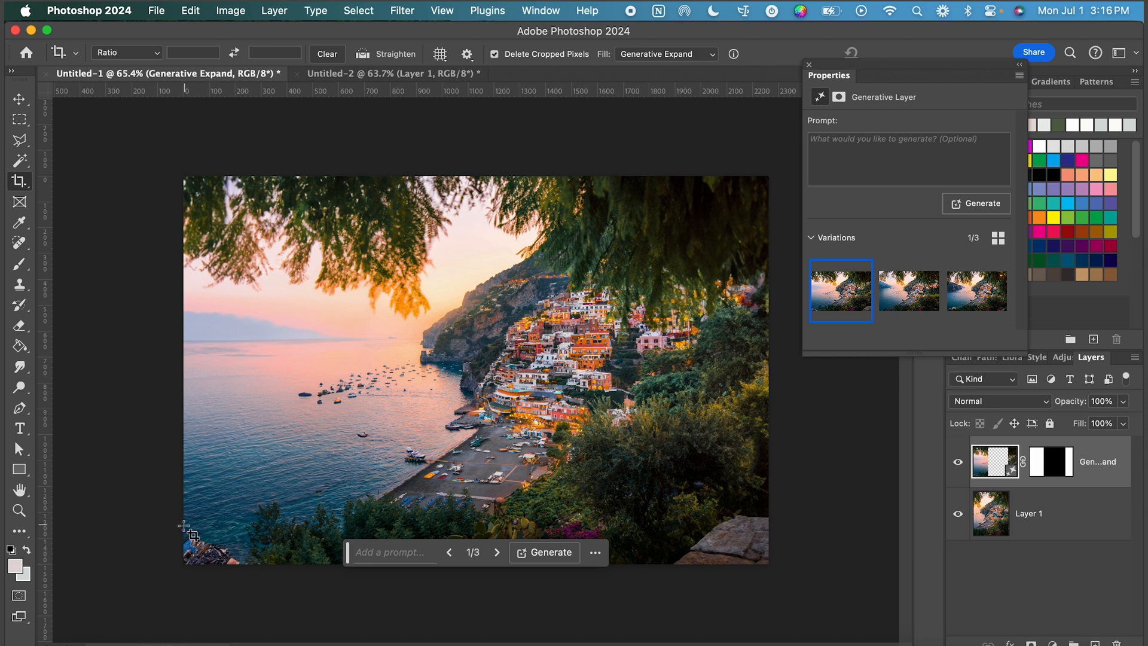
{"action": "mouse_move", "coordinate": [859, 230]}
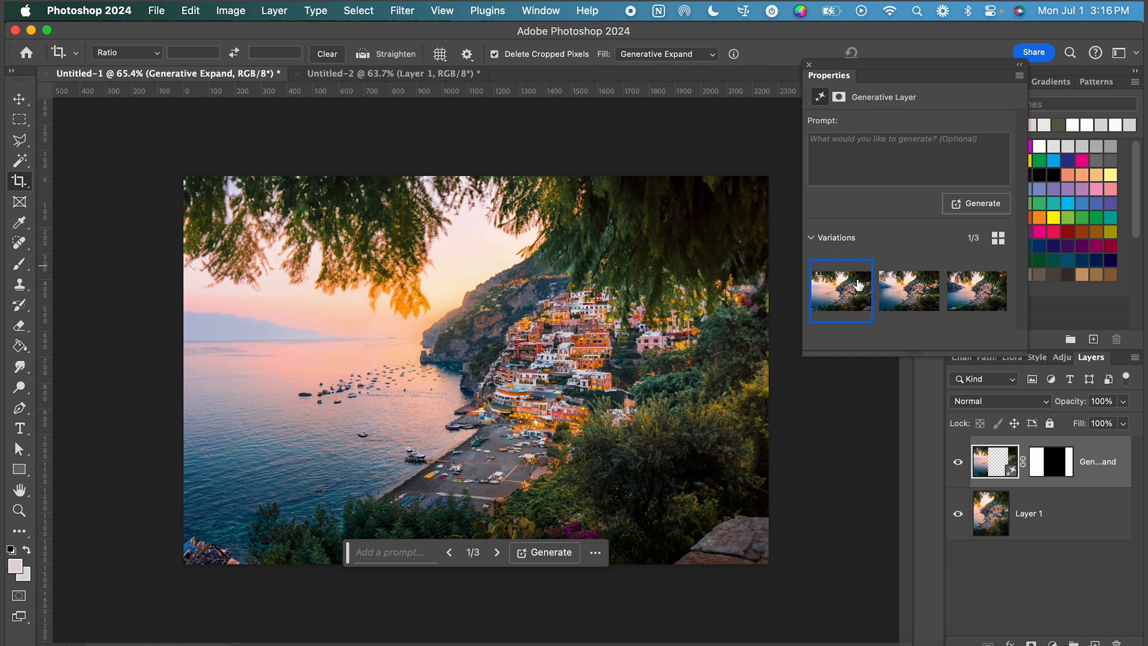
{"action": "mouse_move", "coordinate": [856, 245]}
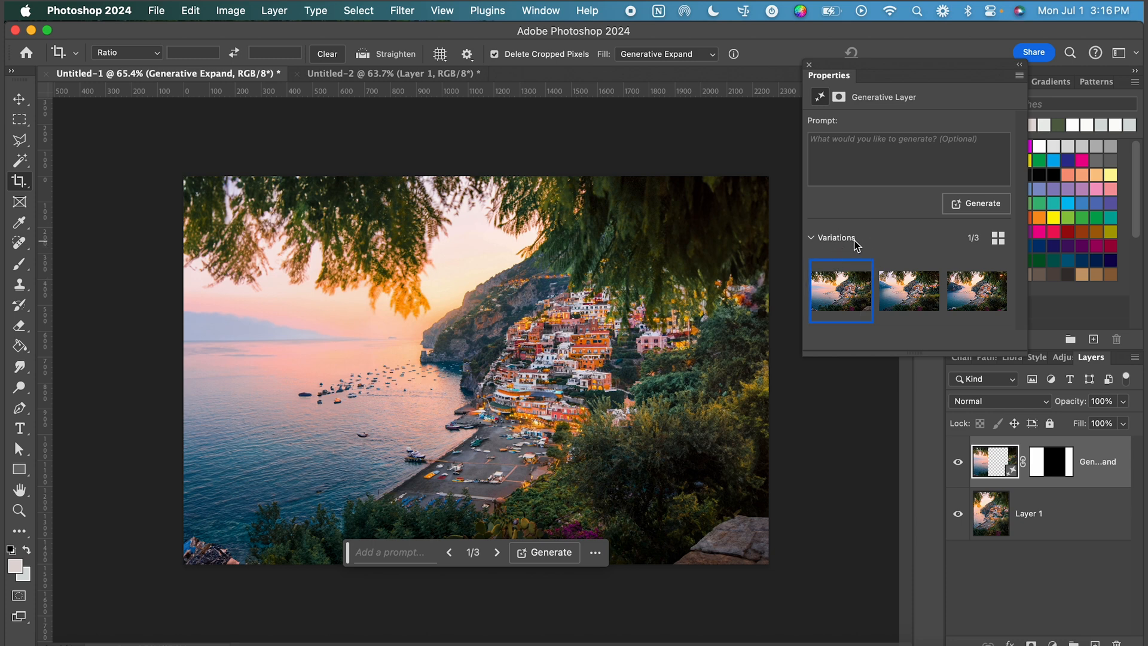
{"action": "mouse_move", "coordinate": [907, 300]}
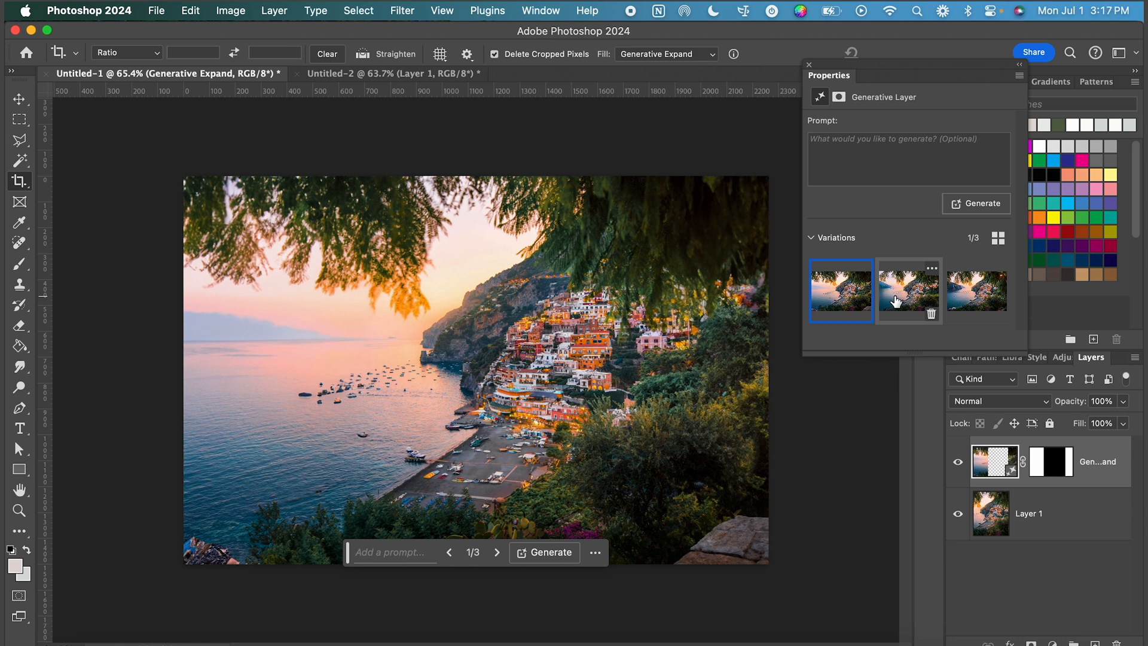
{"action": "left_click", "coordinate": [907, 290]}
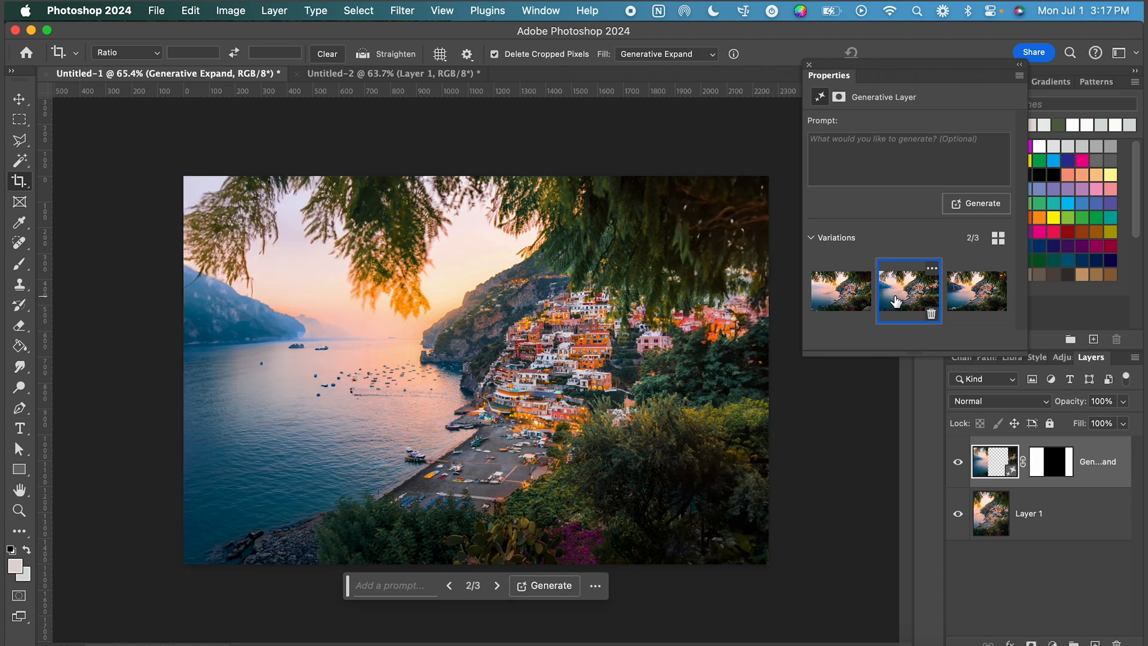
{"action": "mouse_move", "coordinate": [856, 256]}
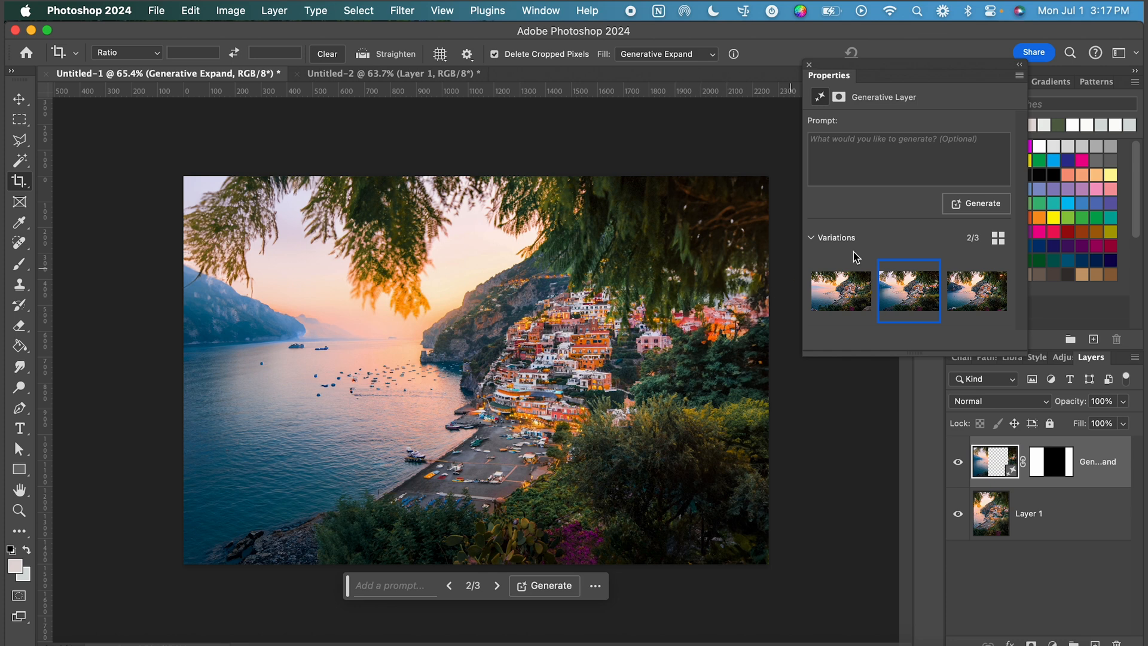
{"action": "left_click", "coordinate": [977, 291]}
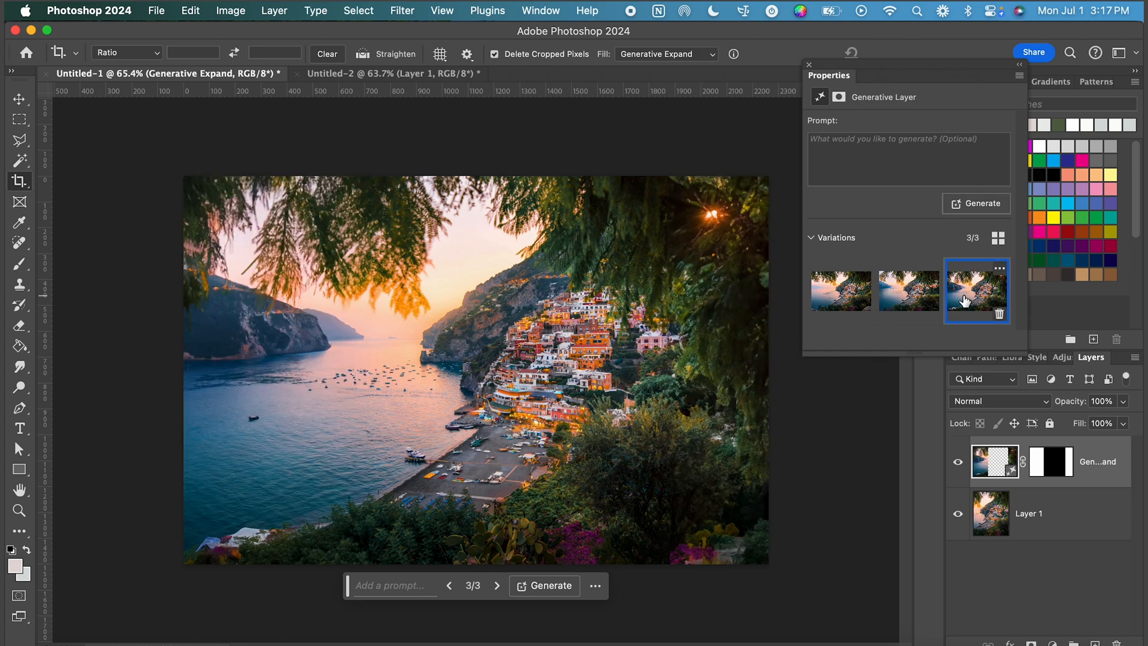
{"action": "mouse_move", "coordinate": [659, 275]}
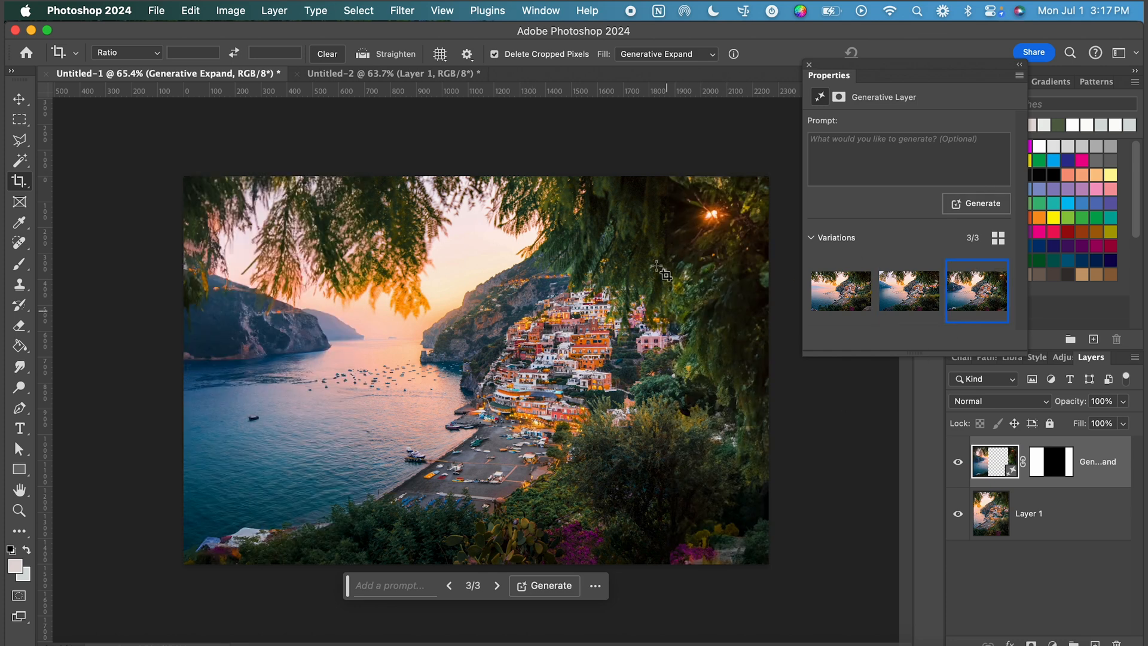
{"action": "mouse_move", "coordinate": [973, 297]}
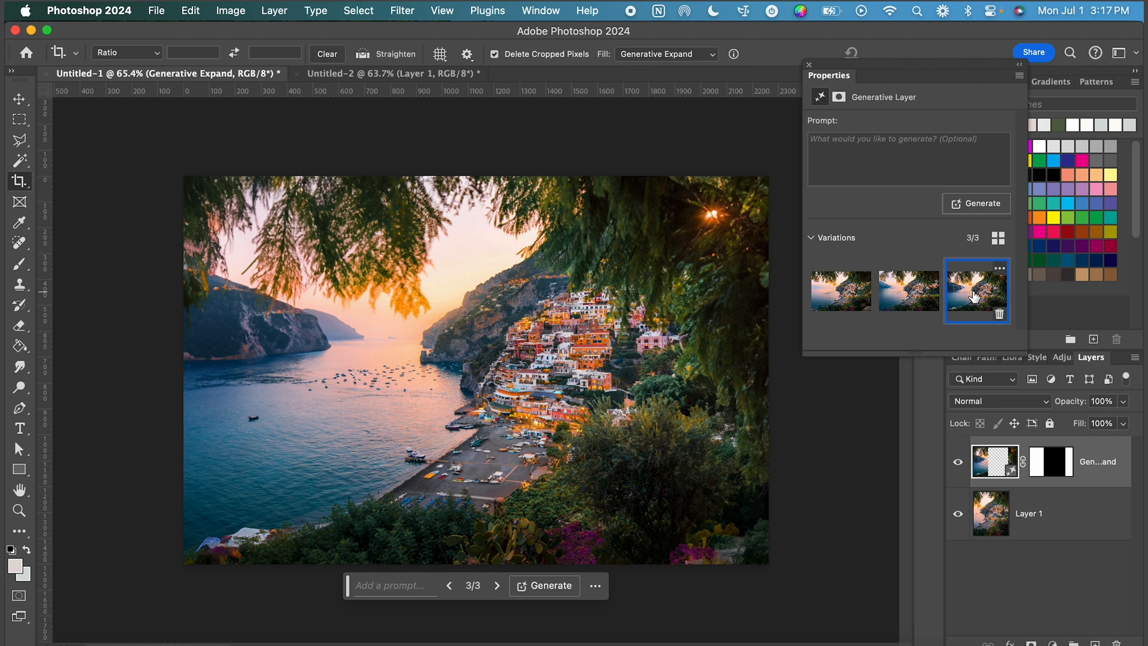
{"action": "mouse_move", "coordinate": [435, 607]}
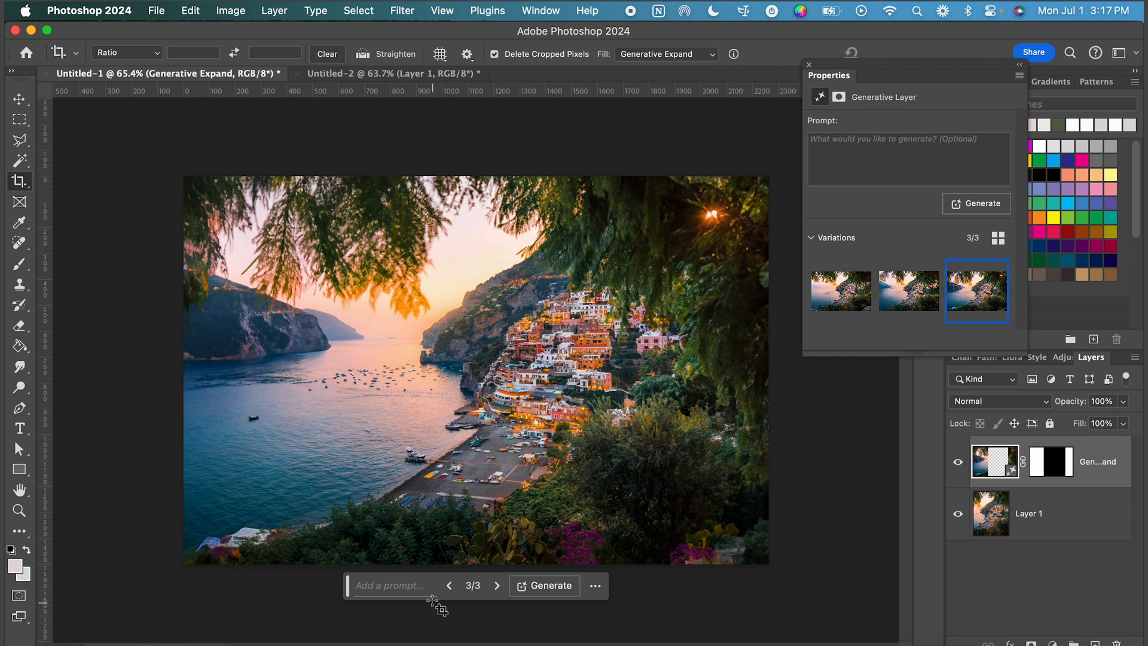
{"action": "left_click", "coordinate": [448, 584]}
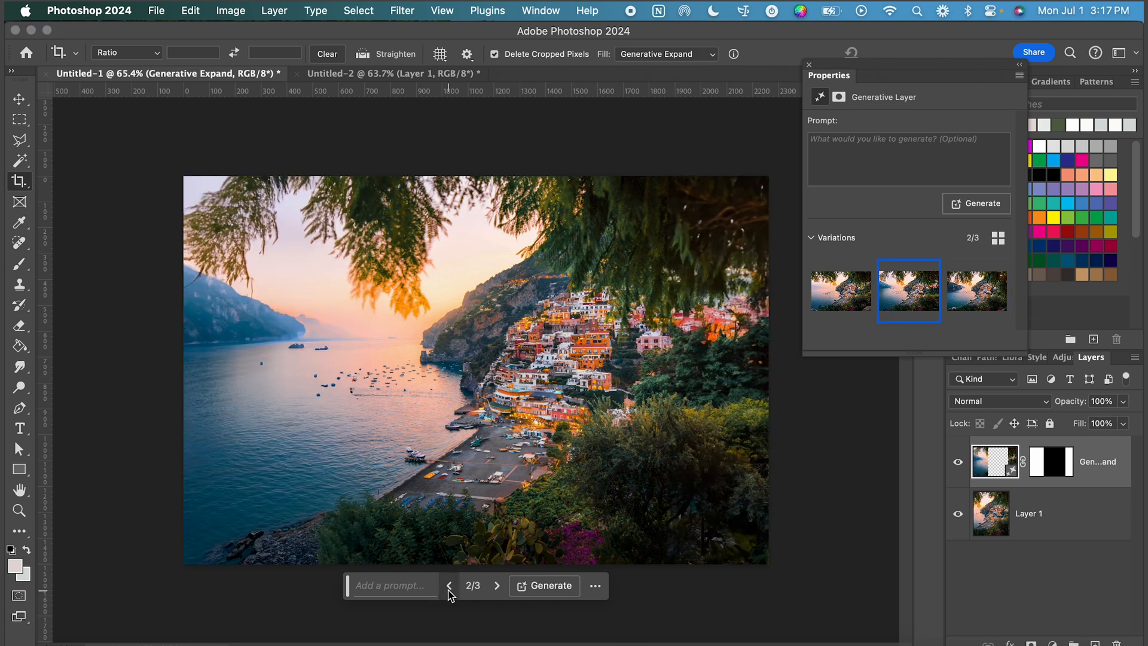
{"action": "left_click", "coordinate": [448, 585]}
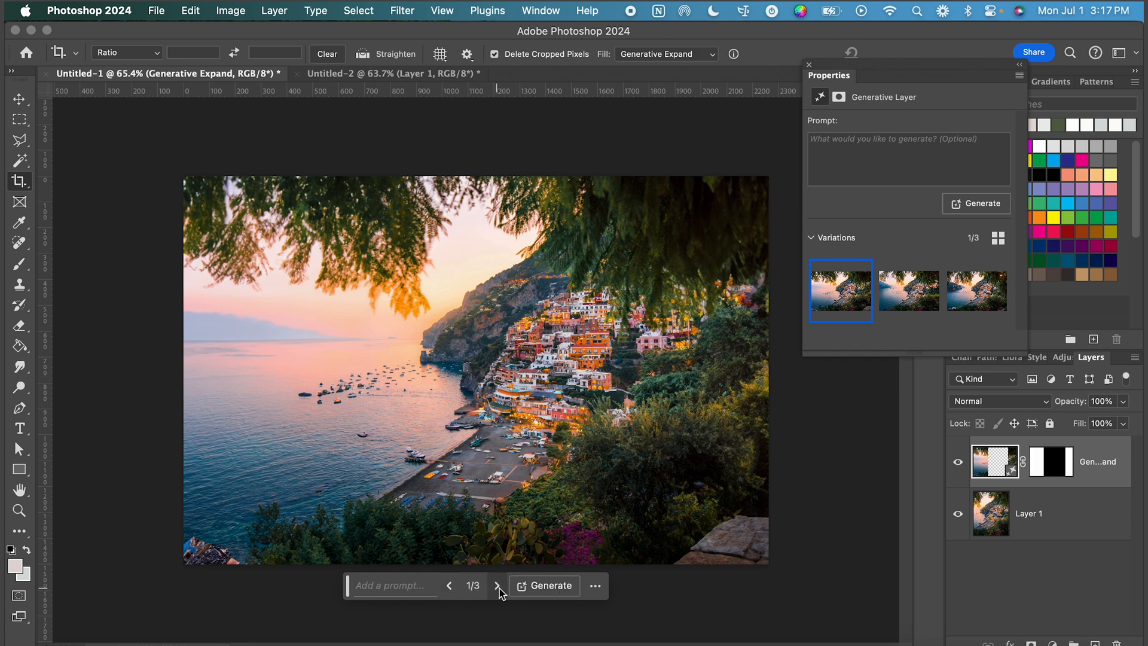
{"action": "left_click", "coordinate": [495, 584]}
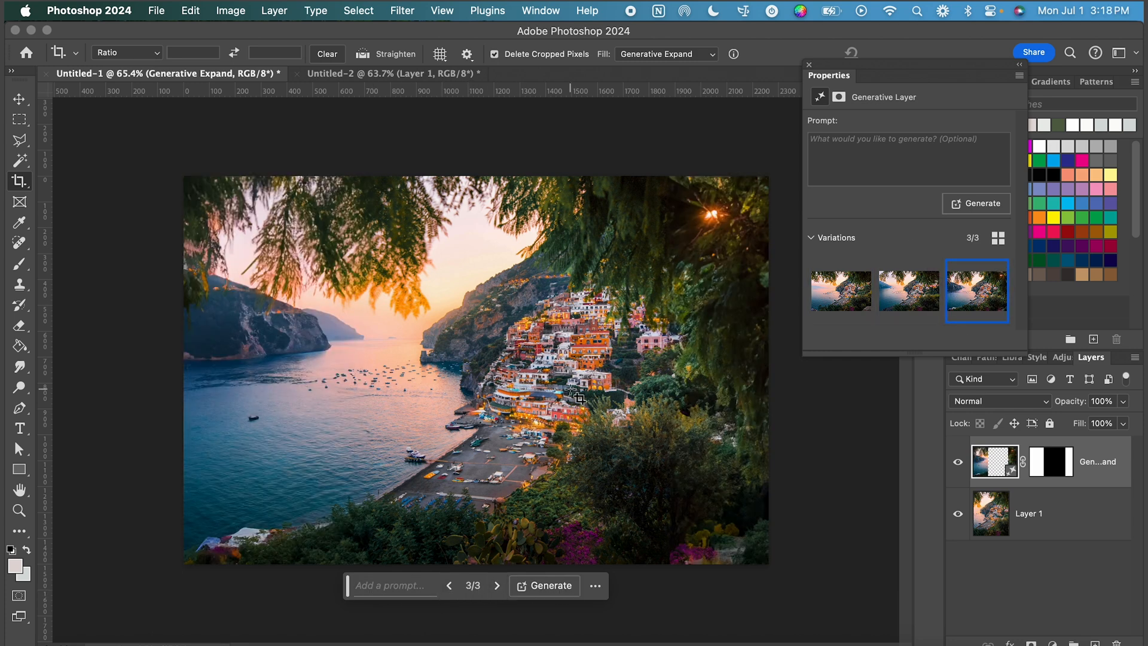
{"action": "mouse_move", "coordinate": [790, 318]}
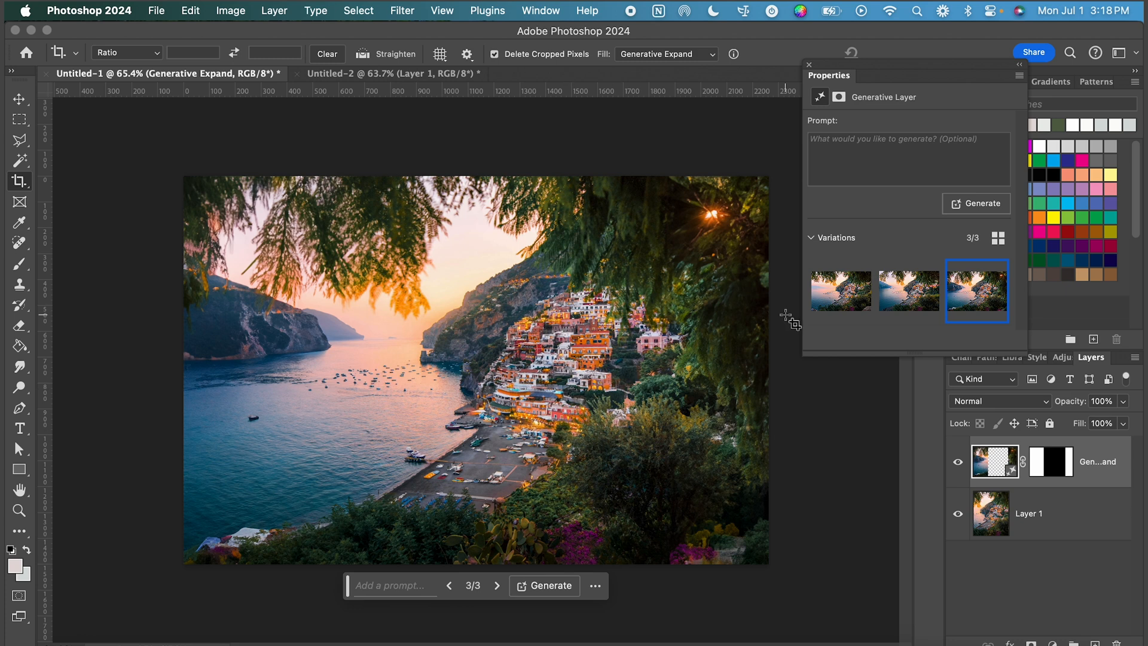
{"action": "mouse_move", "coordinate": [976, 334]}
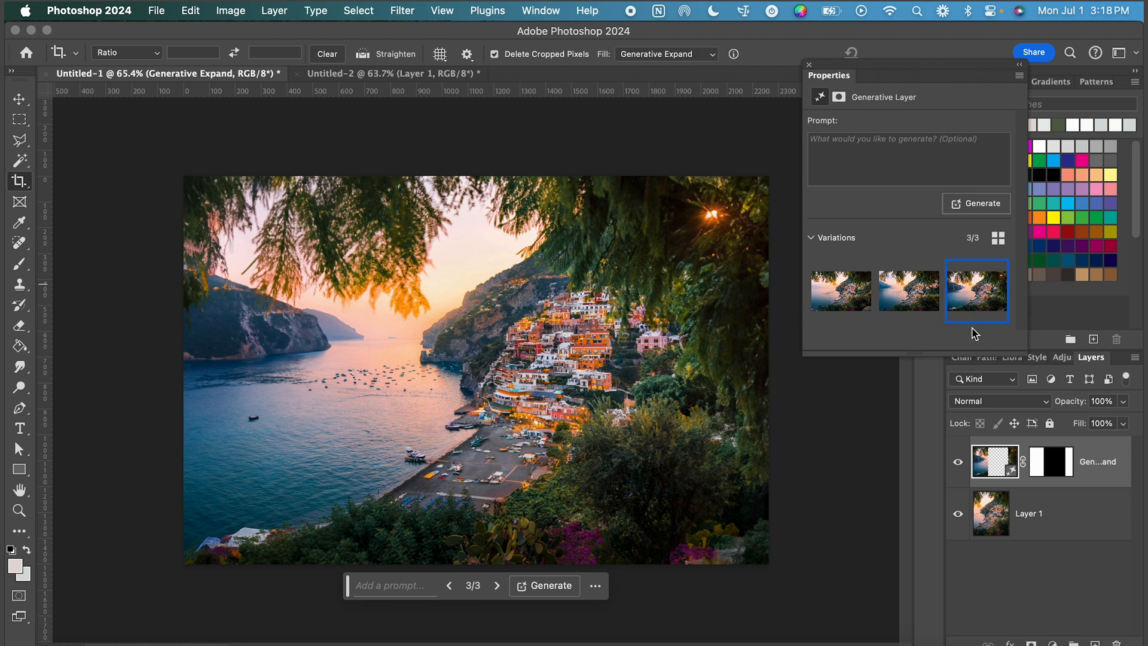
{"action": "mouse_move", "coordinate": [239, 509]}
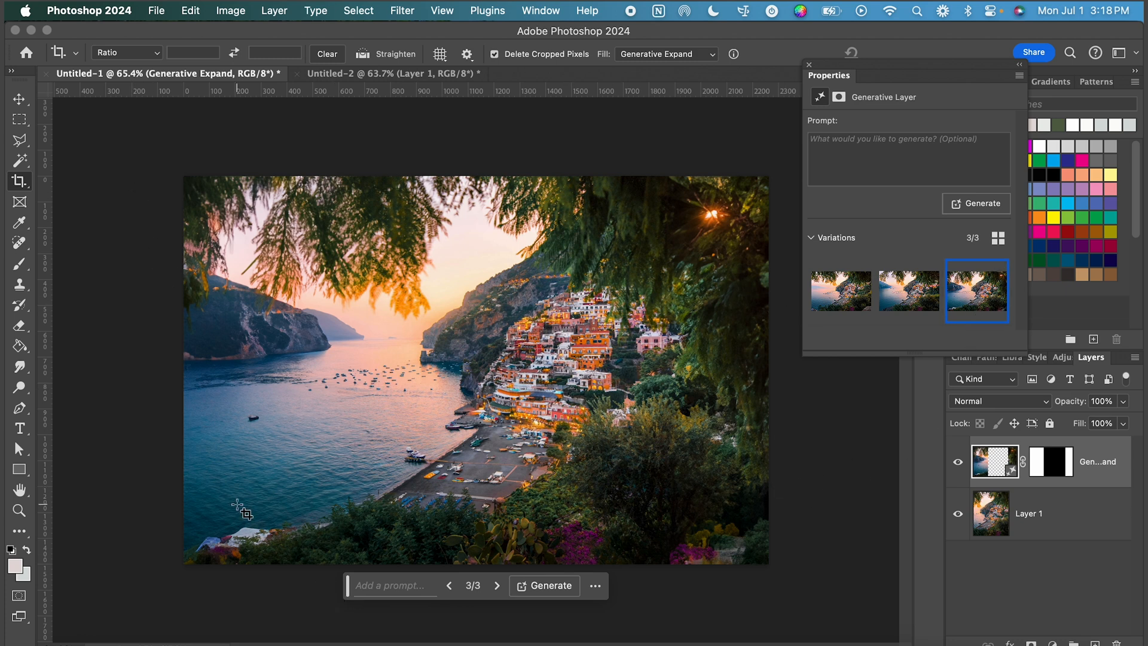
{"action": "mouse_move", "coordinate": [840, 560]}
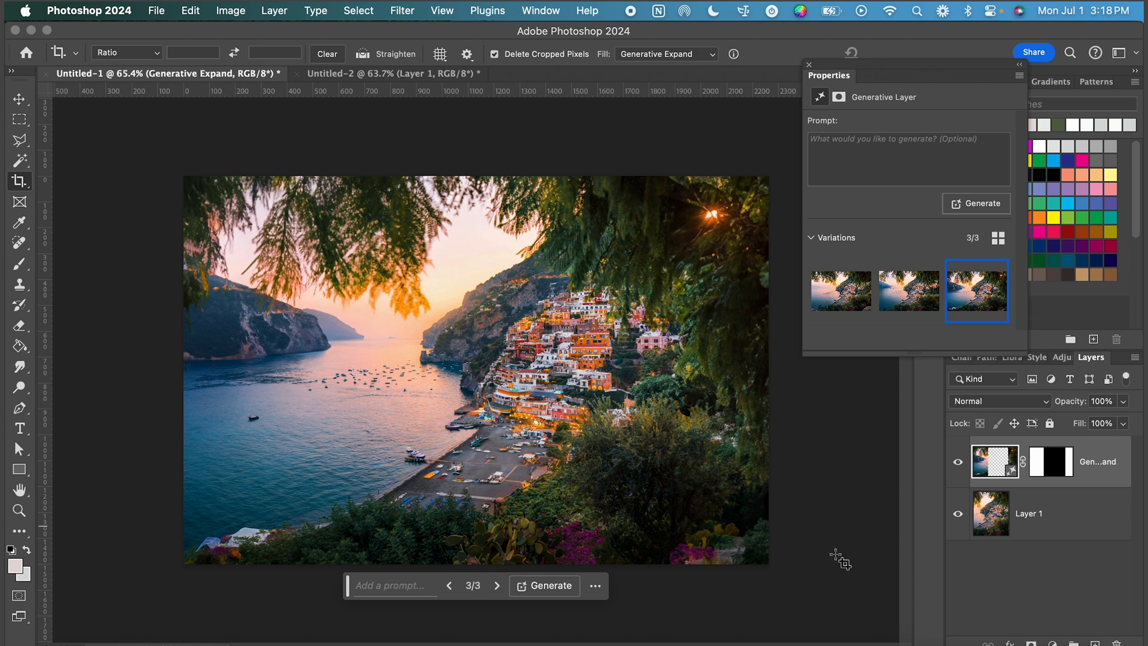
{"action": "mouse_move", "coordinate": [709, 528]}
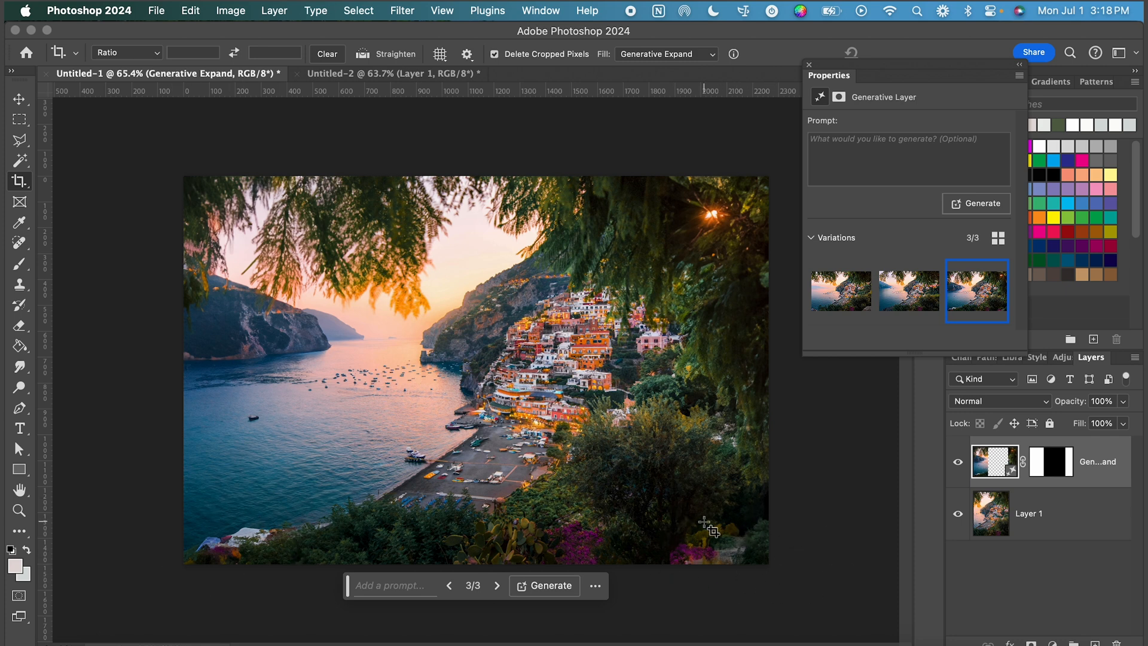
{"action": "mouse_move", "coordinate": [293, 545]}
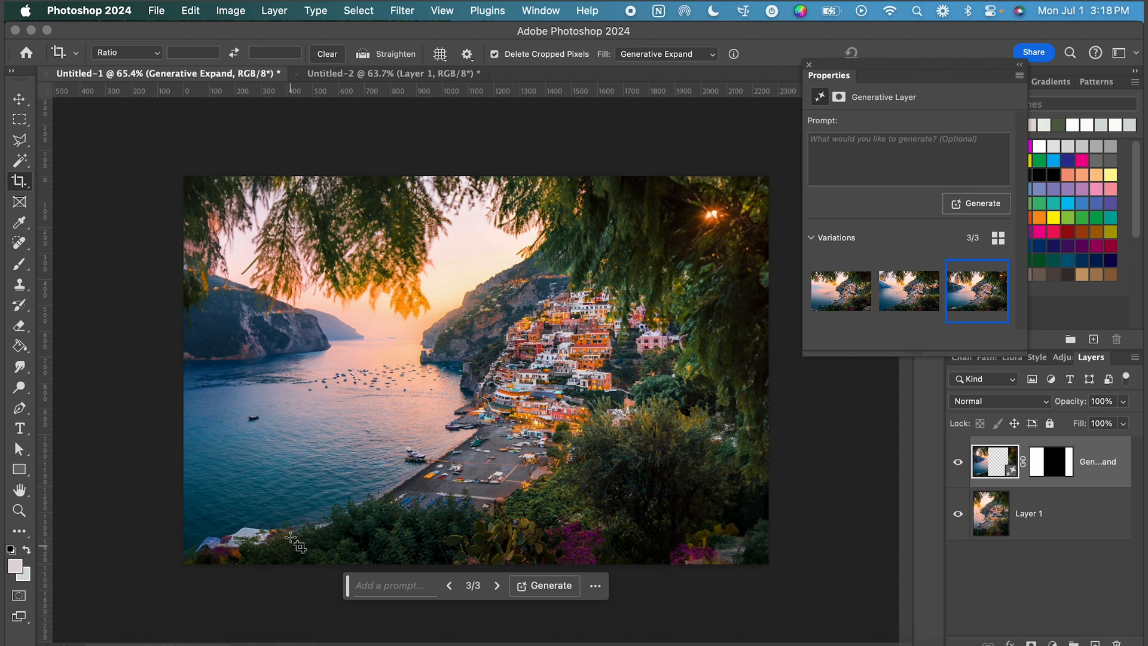
{"action": "mouse_move", "coordinate": [617, 252]}
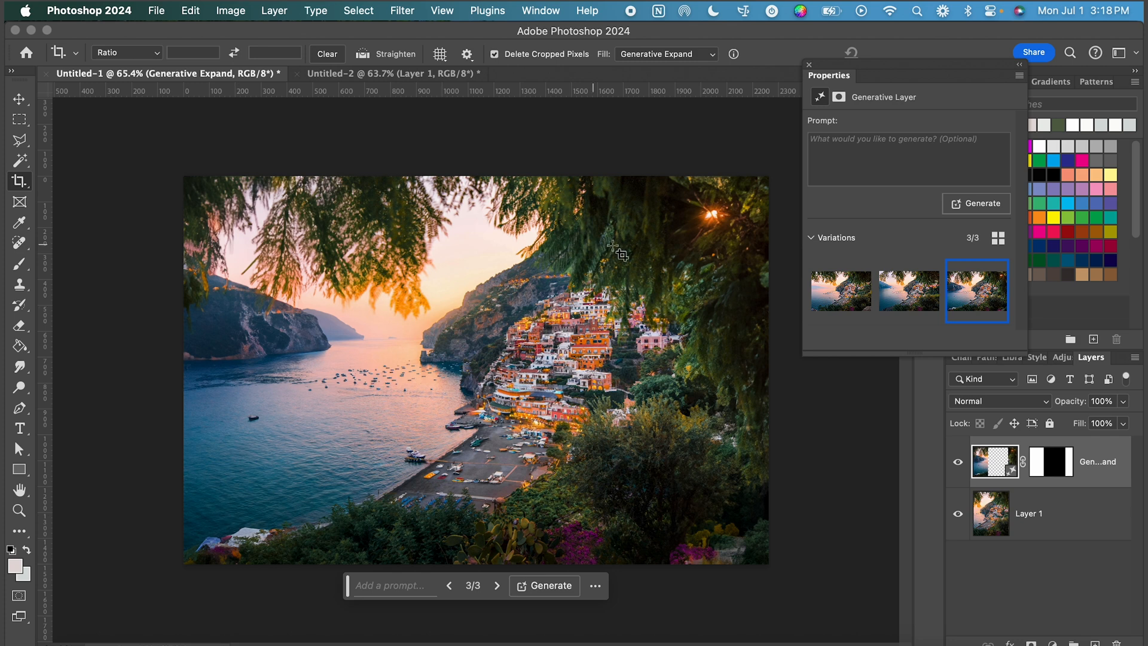
{"action": "mouse_move", "coordinate": [20, 138]}
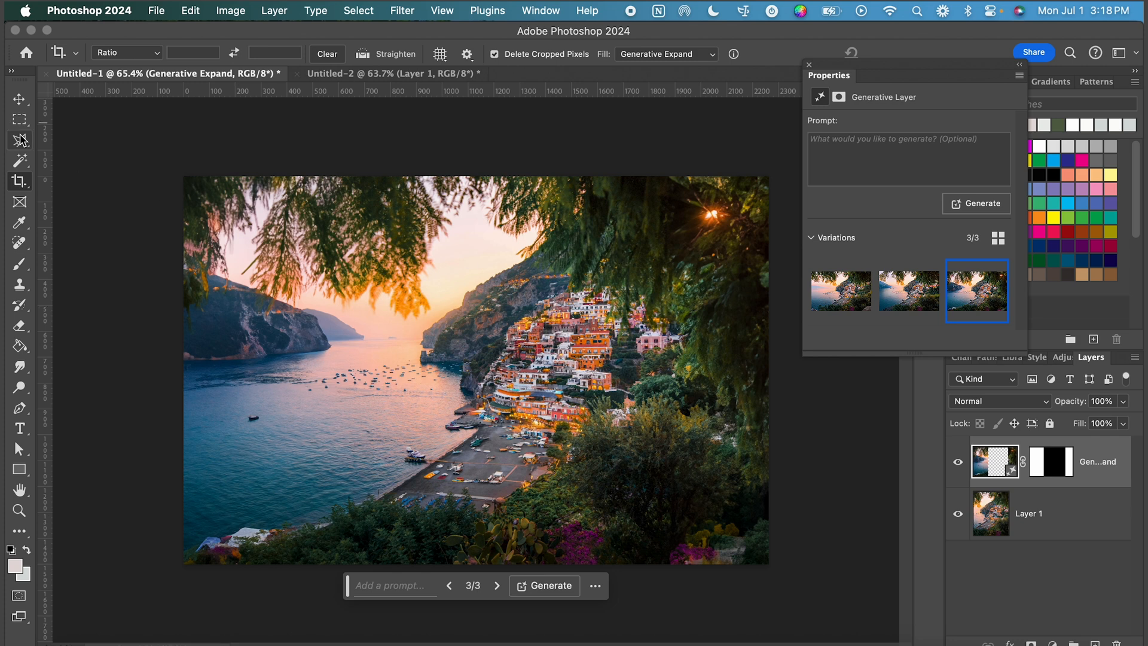
Select the bottom-left corner around the small houses with the Polygonal Lasso and generate a fill with no prompt
{"action": "left_click", "coordinate": [19, 138]}
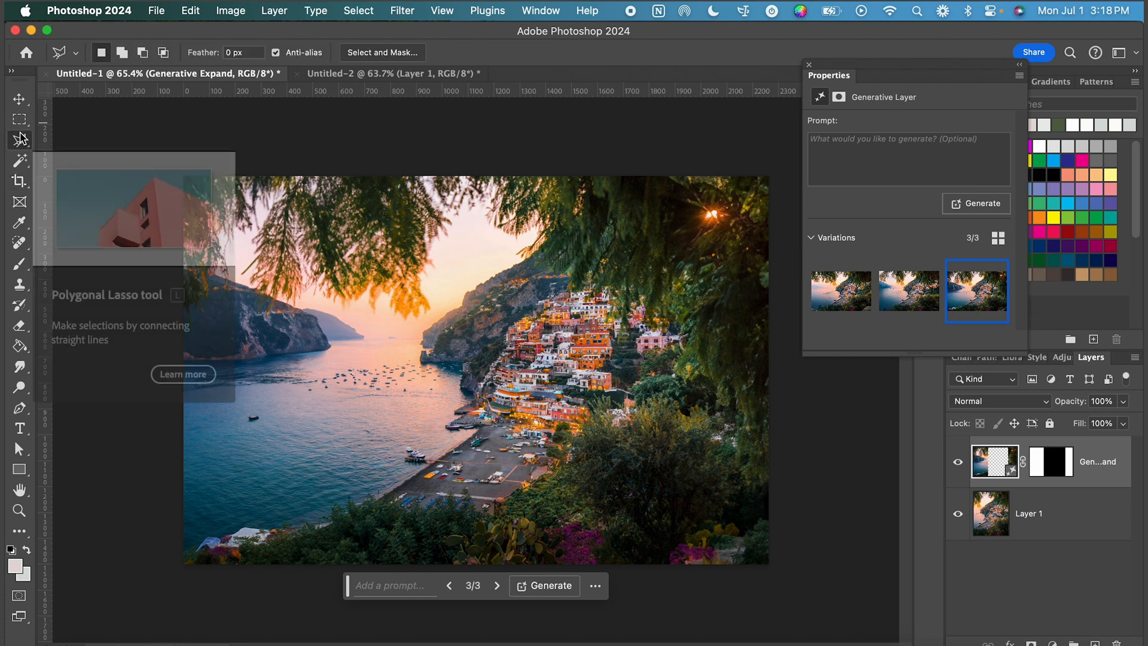
{"action": "mouse_move", "coordinate": [18, 139]}
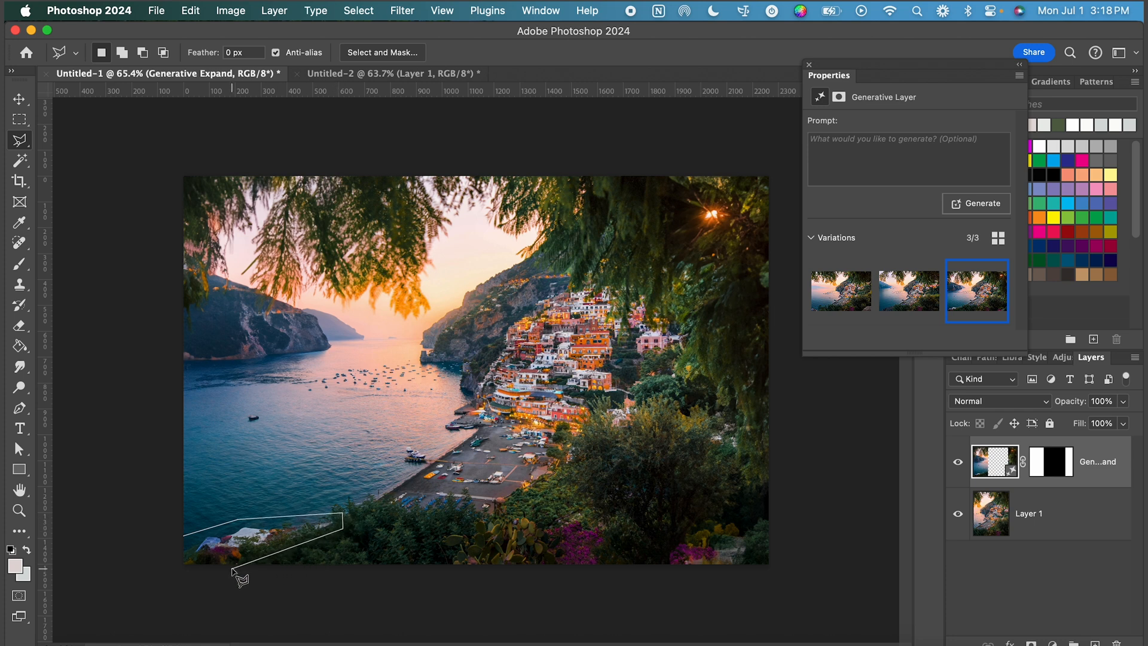
{"action": "mouse_move", "coordinate": [187, 578]}
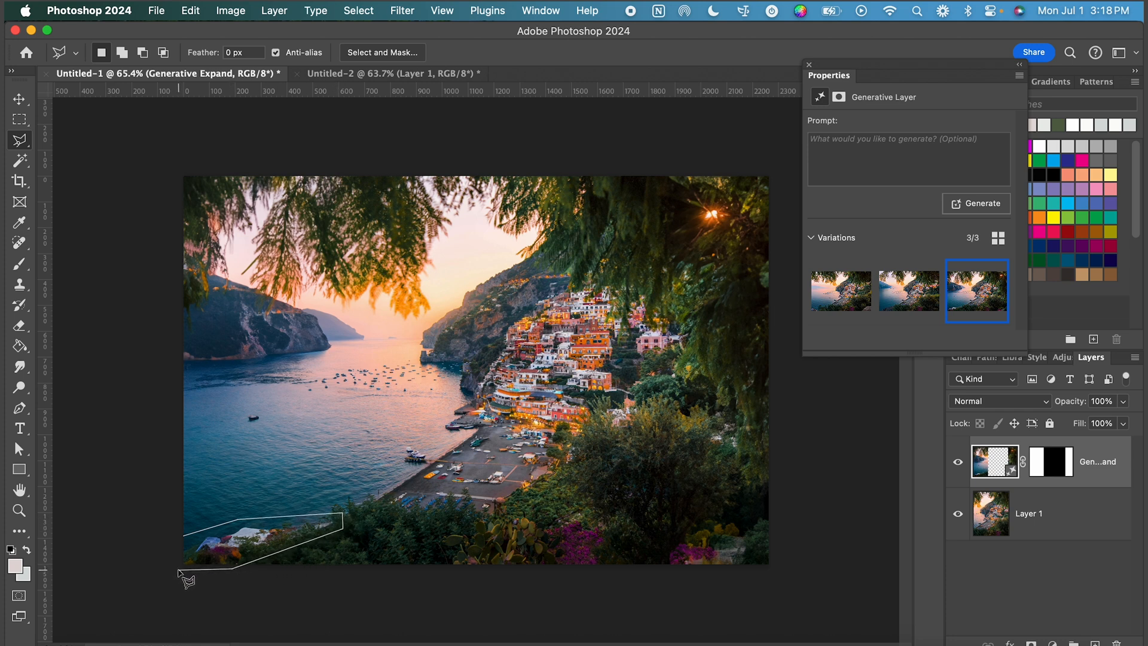
{"action": "left_click", "coordinate": [182, 541]}
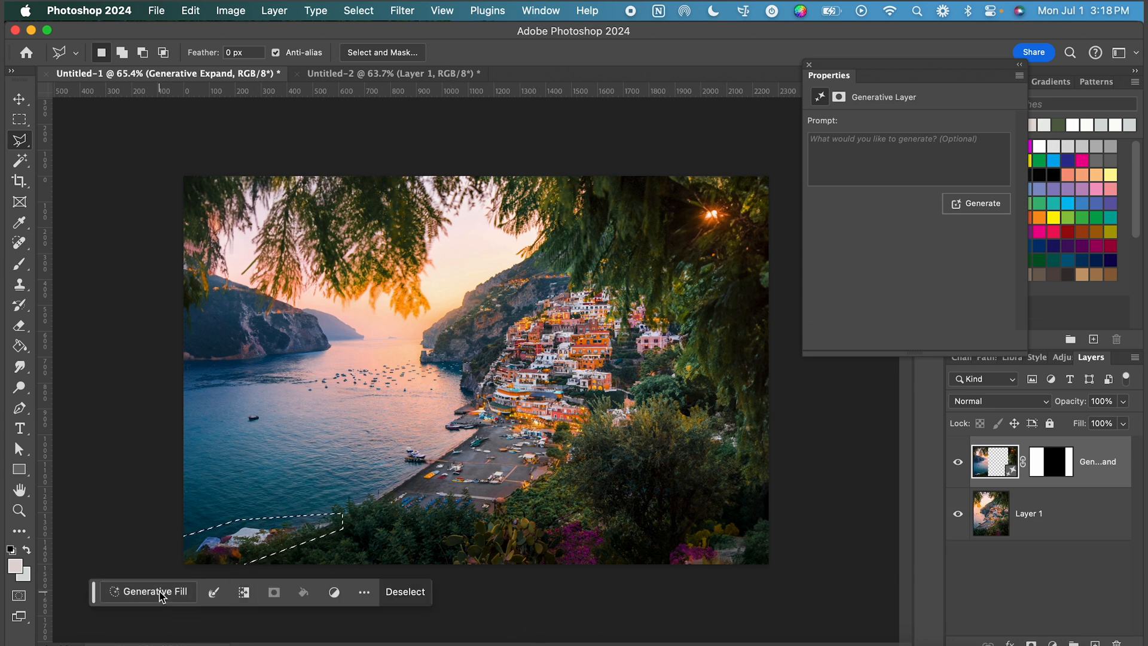
{"action": "left_click", "coordinate": [153, 592]}
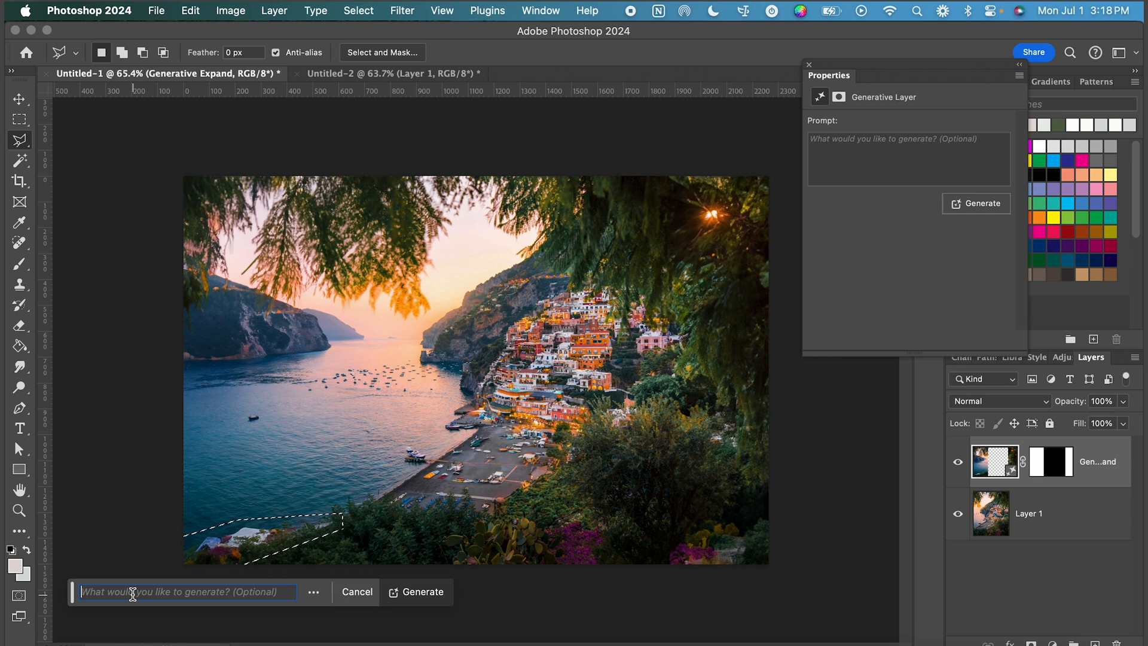
{"action": "left_click", "coordinate": [422, 592]}
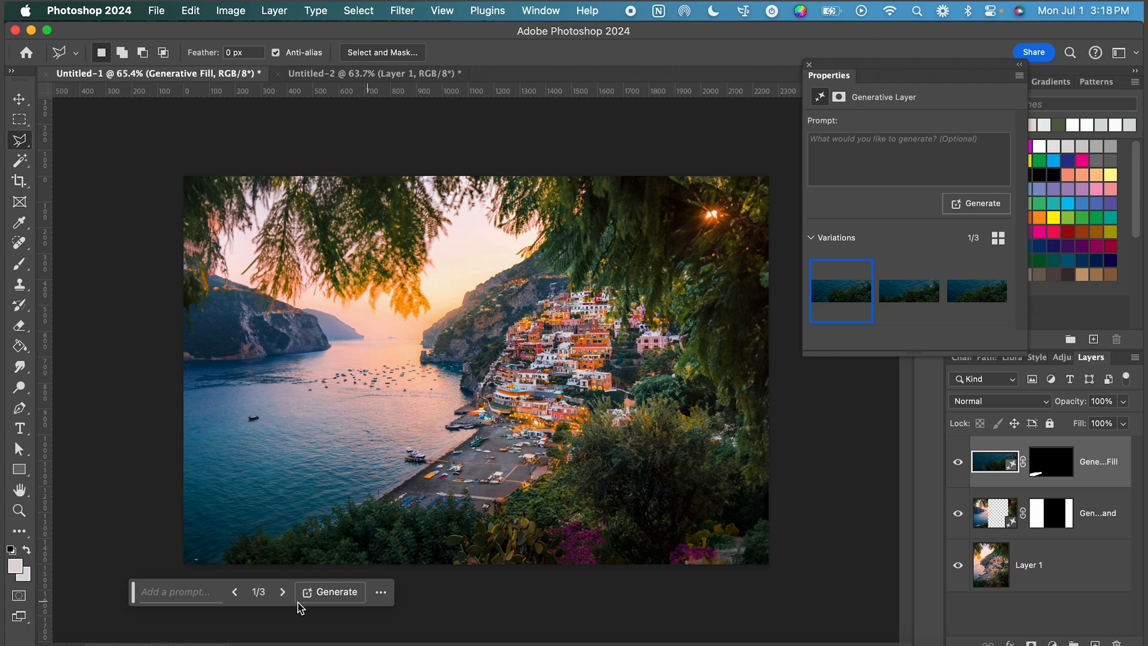
{"action": "mouse_move", "coordinate": [949, 284]}
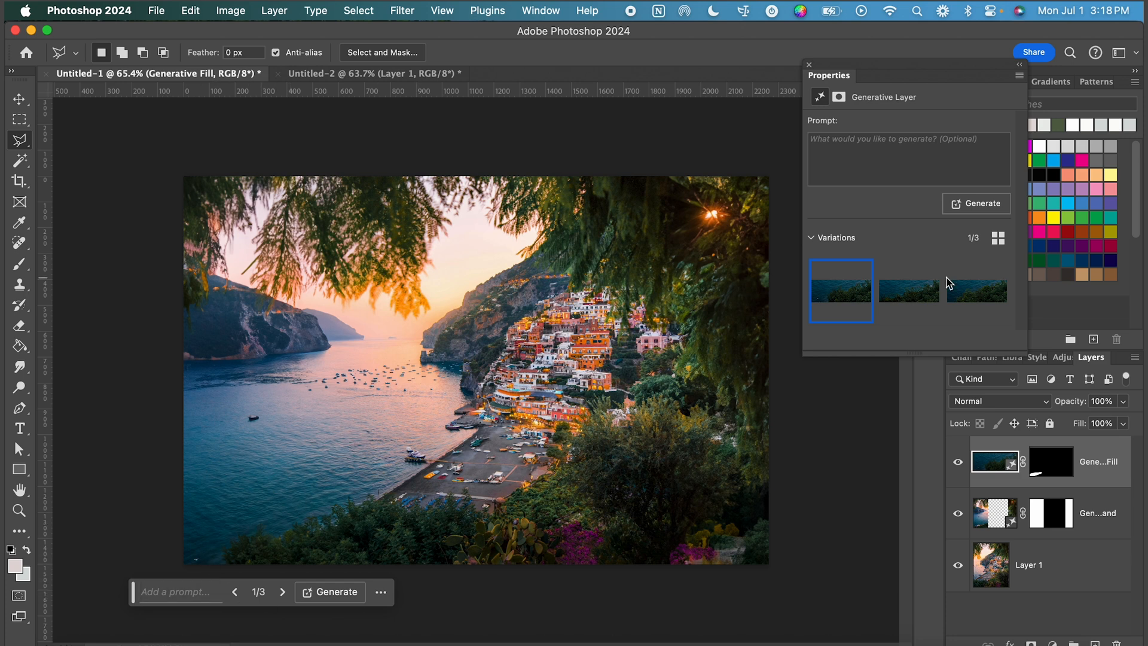
{"action": "mouse_move", "coordinate": [204, 575]}
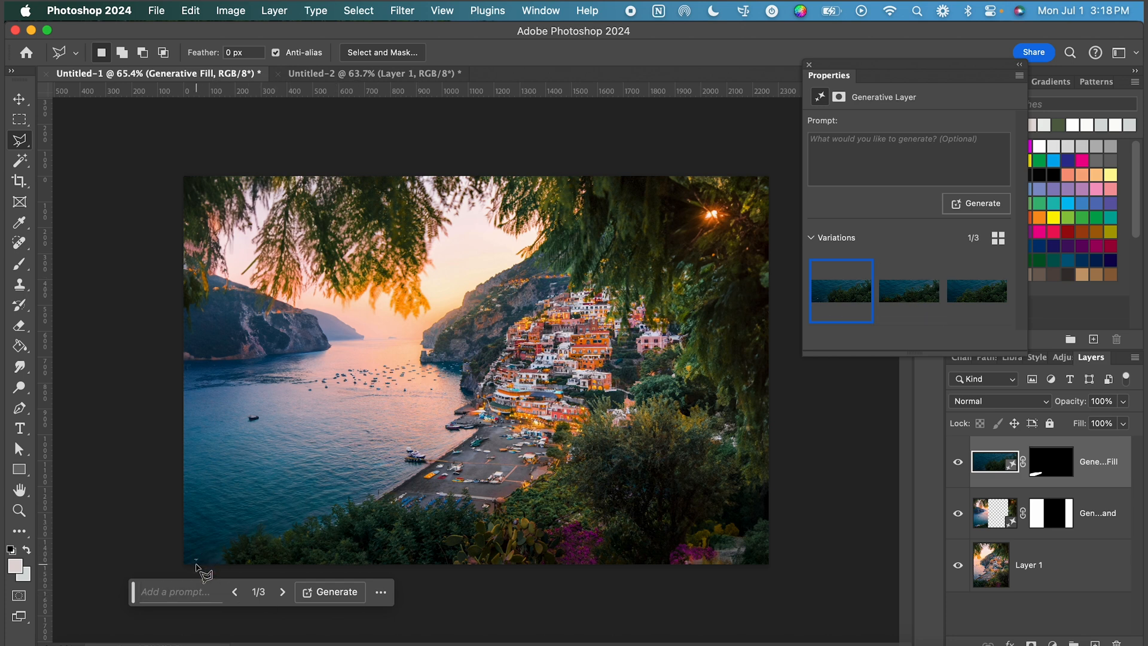
Compare the corner fill variations and apply the third generated foliage patch
{"action": "left_click", "coordinate": [907, 289]}
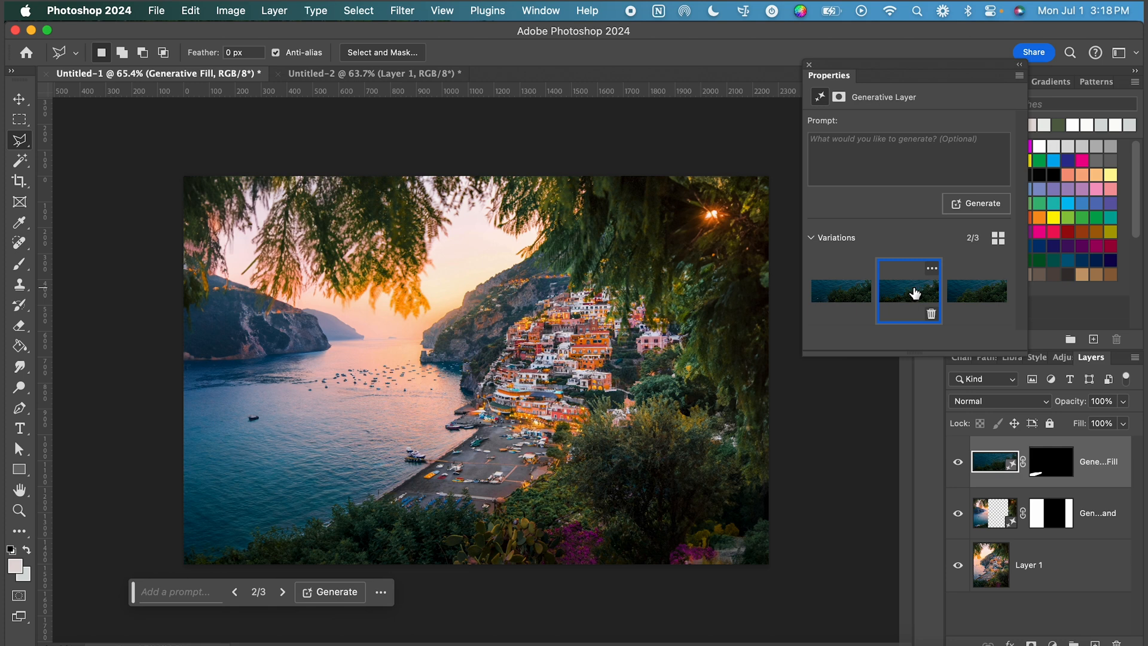
{"action": "left_click", "coordinate": [976, 289]}
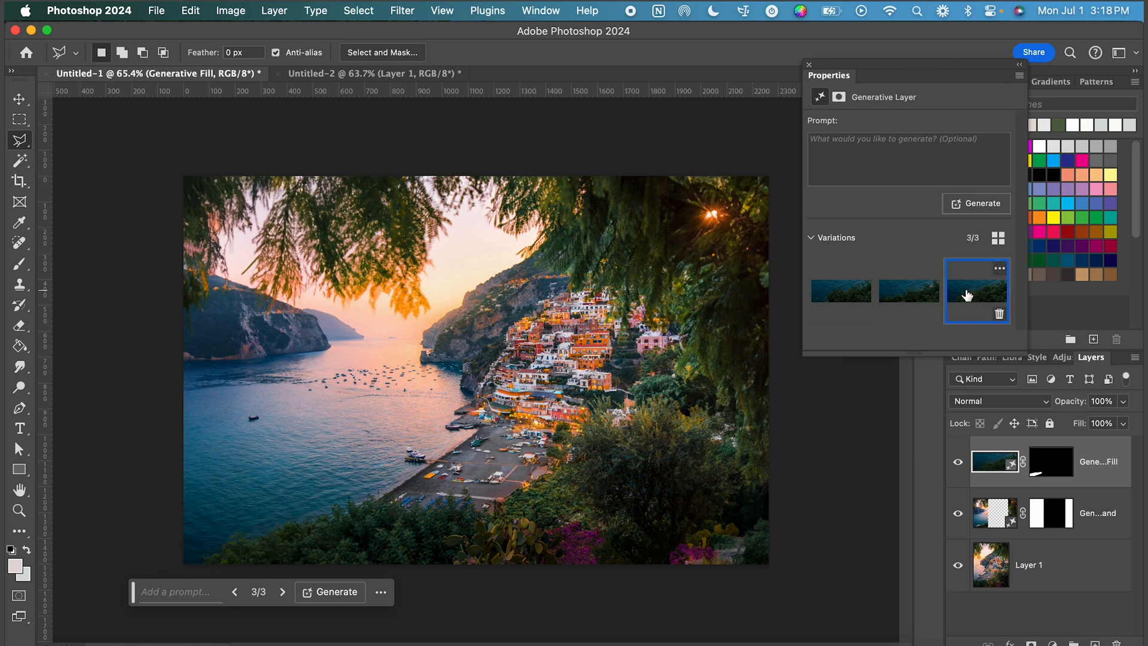
{"action": "mouse_move", "coordinate": [1002, 300]}
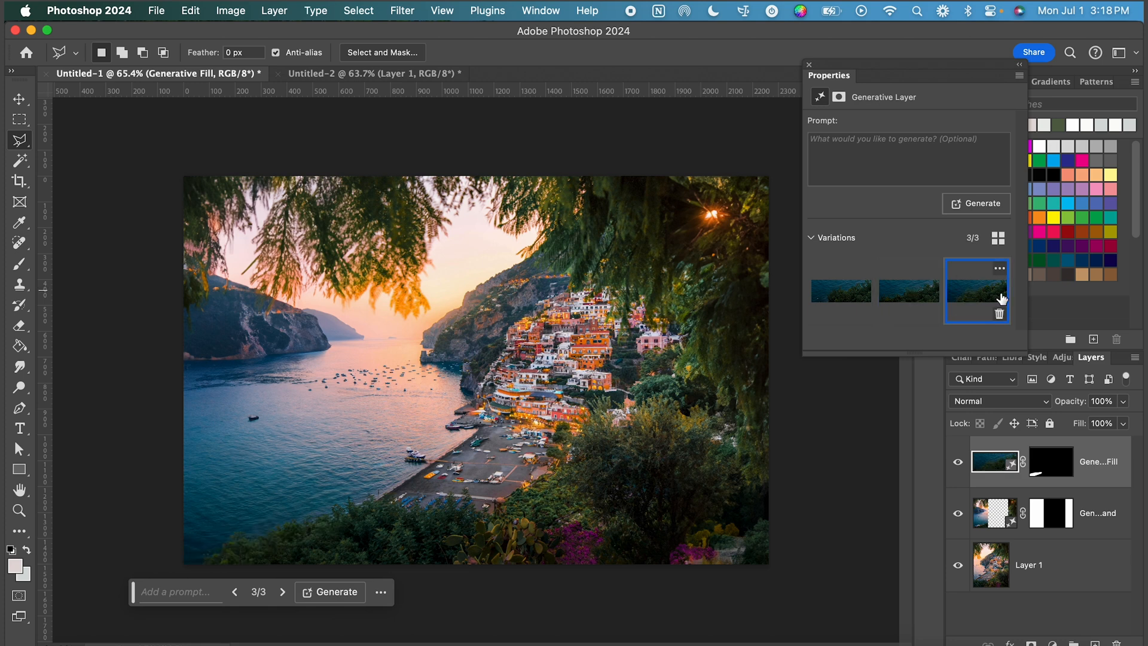
{"action": "mouse_move", "coordinate": [980, 294]}
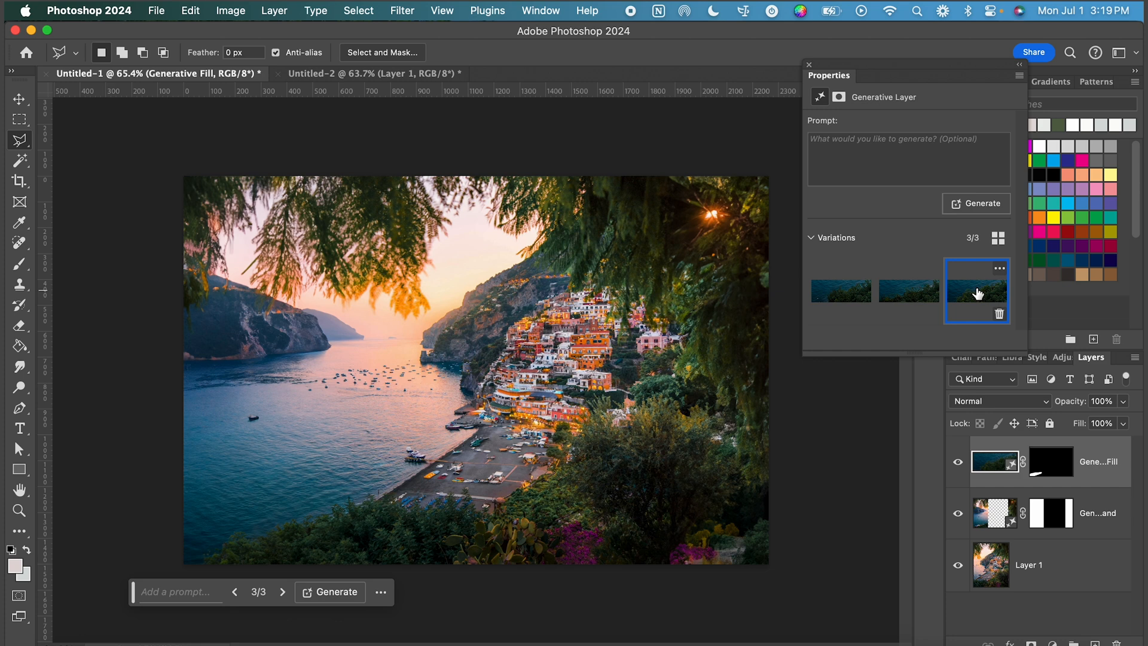
{"action": "mouse_move", "coordinate": [692, 513]}
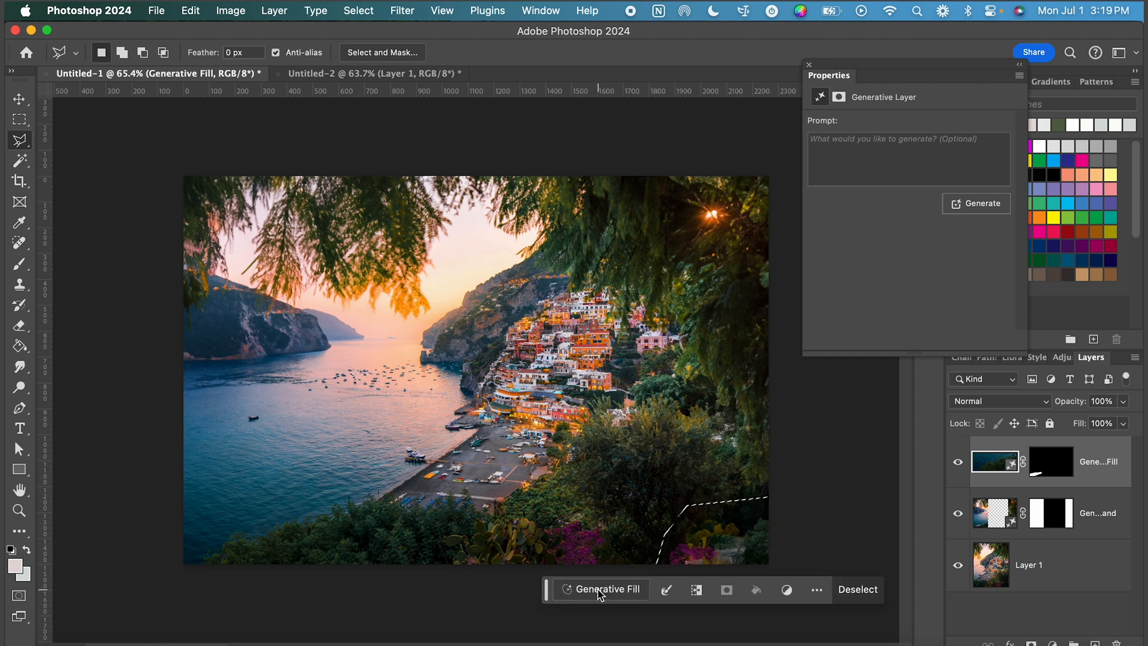
Generate dark foliage for the bottom-right corner and settle on the first variation
{"action": "left_click", "coordinate": [601, 590]}
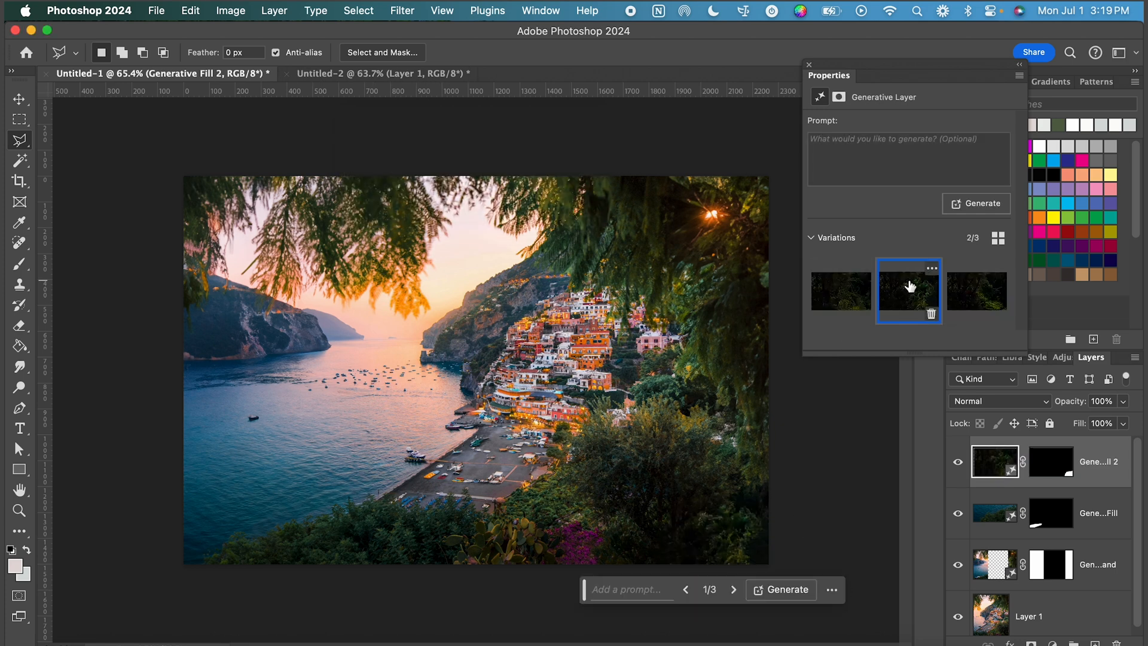
{"action": "left_click", "coordinate": [976, 291]}
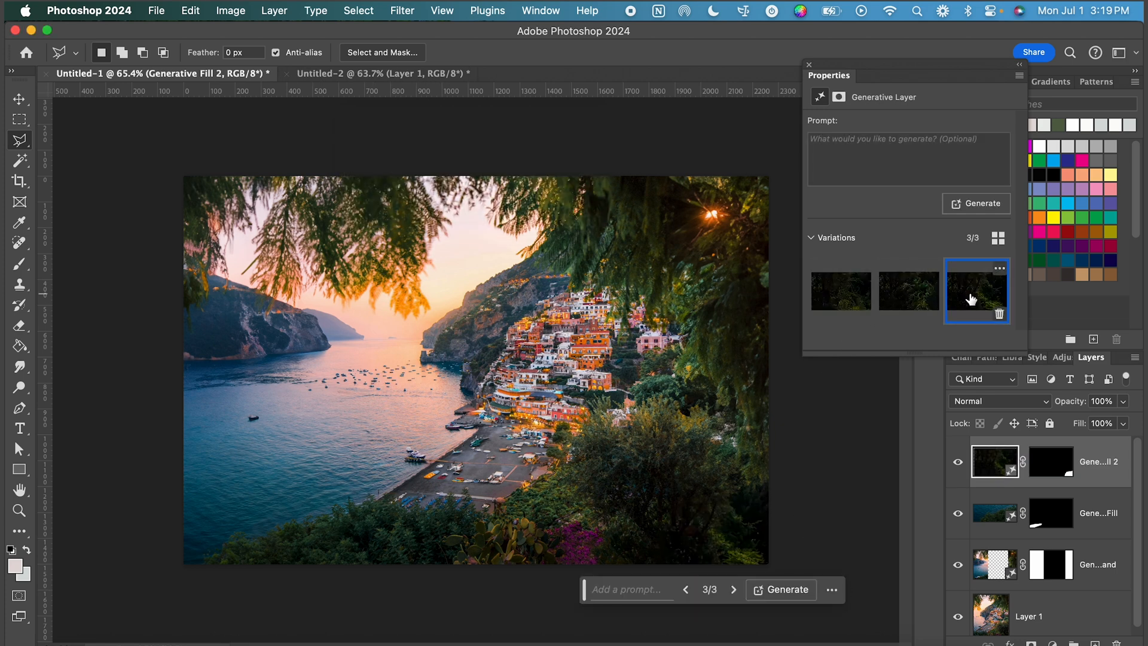
{"action": "left_click", "coordinate": [840, 291]}
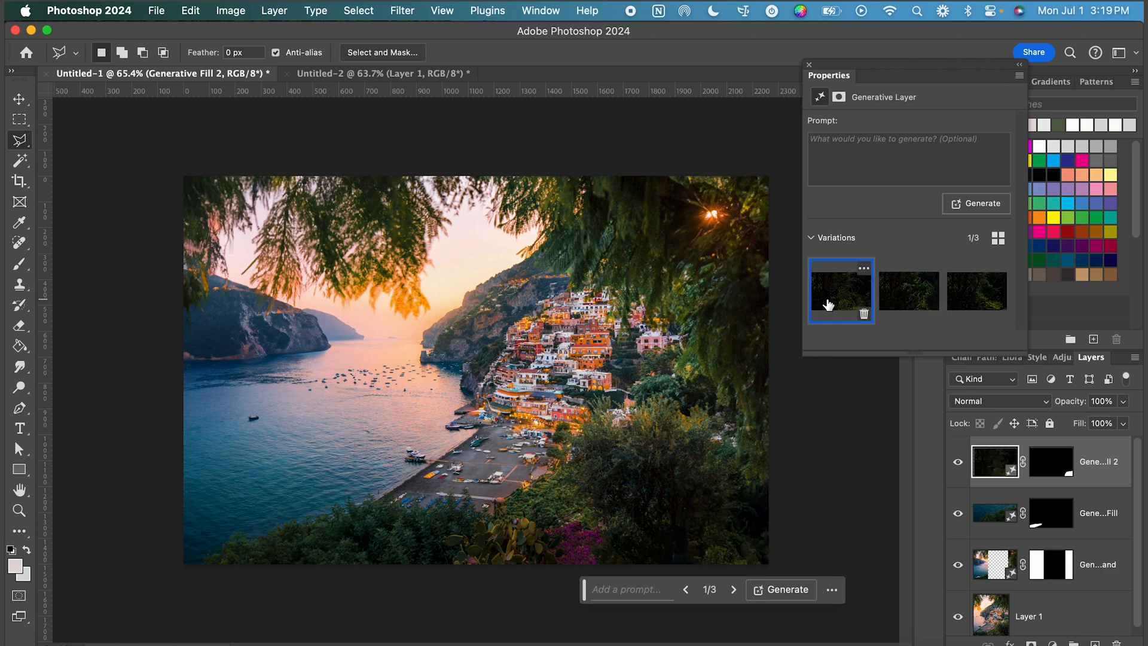
{"action": "left_click", "coordinate": [907, 291]}
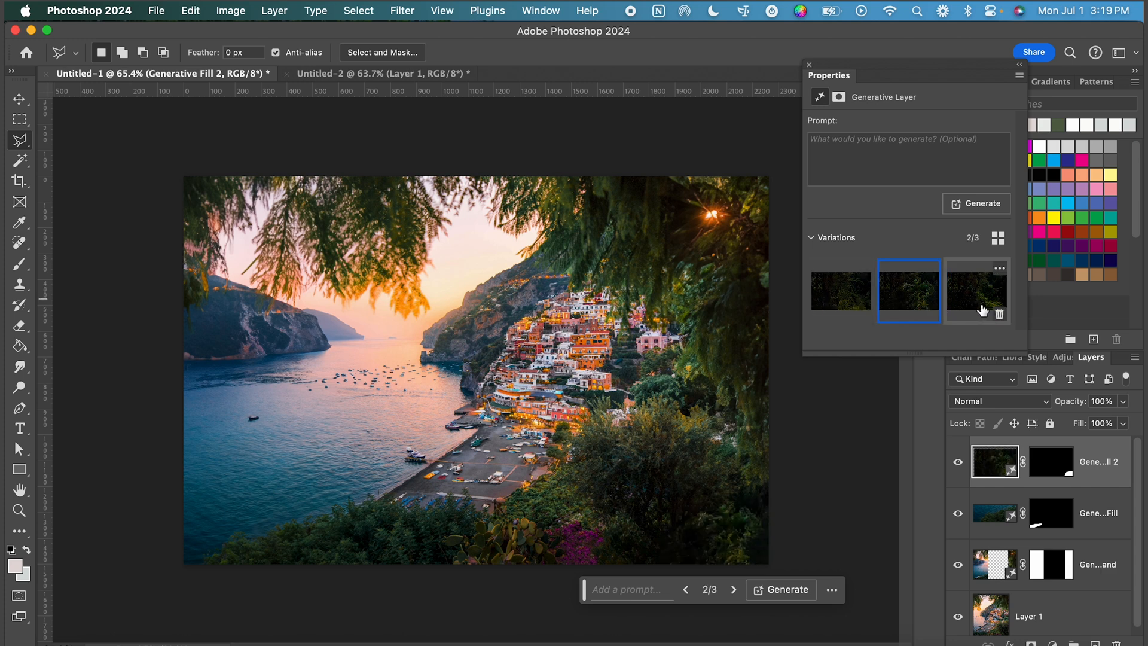
{"action": "left_click", "coordinate": [839, 291]}
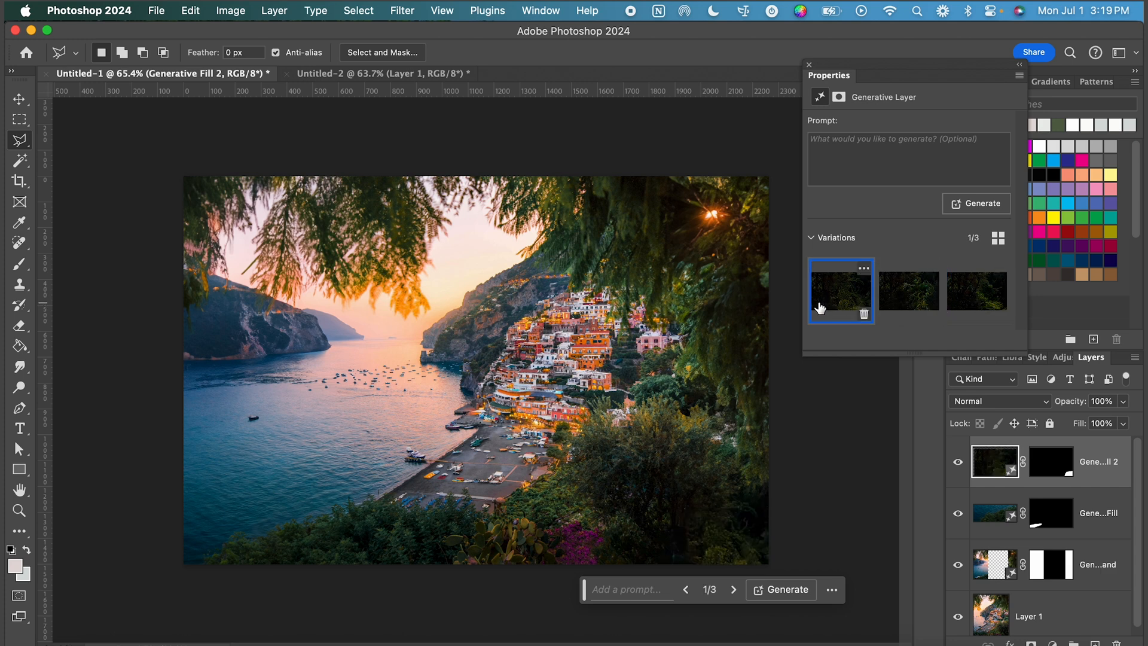
{"action": "mouse_move", "coordinate": [659, 498]}
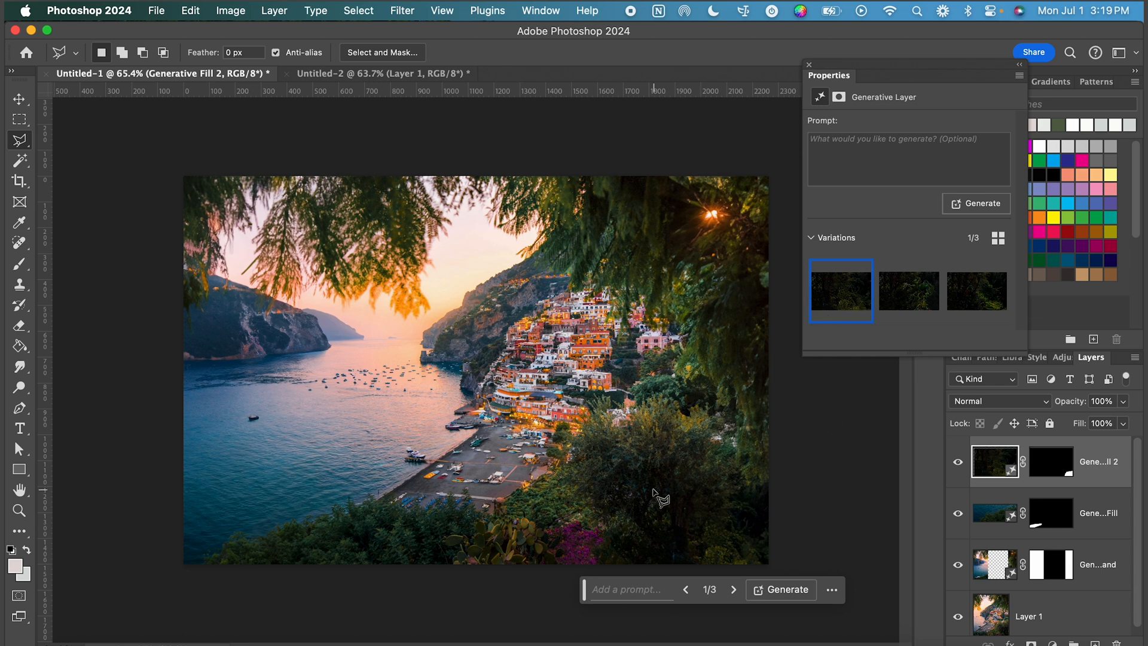
{"action": "mouse_move", "coordinate": [1032, 200]}
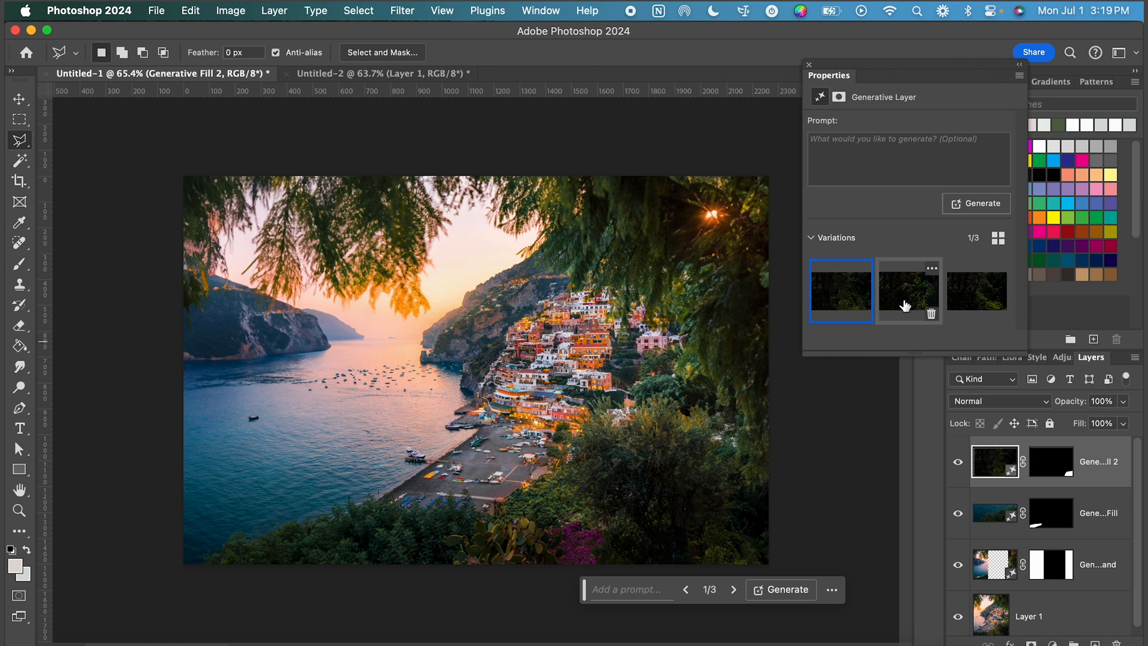
{"action": "left_click", "coordinate": [930, 312]}
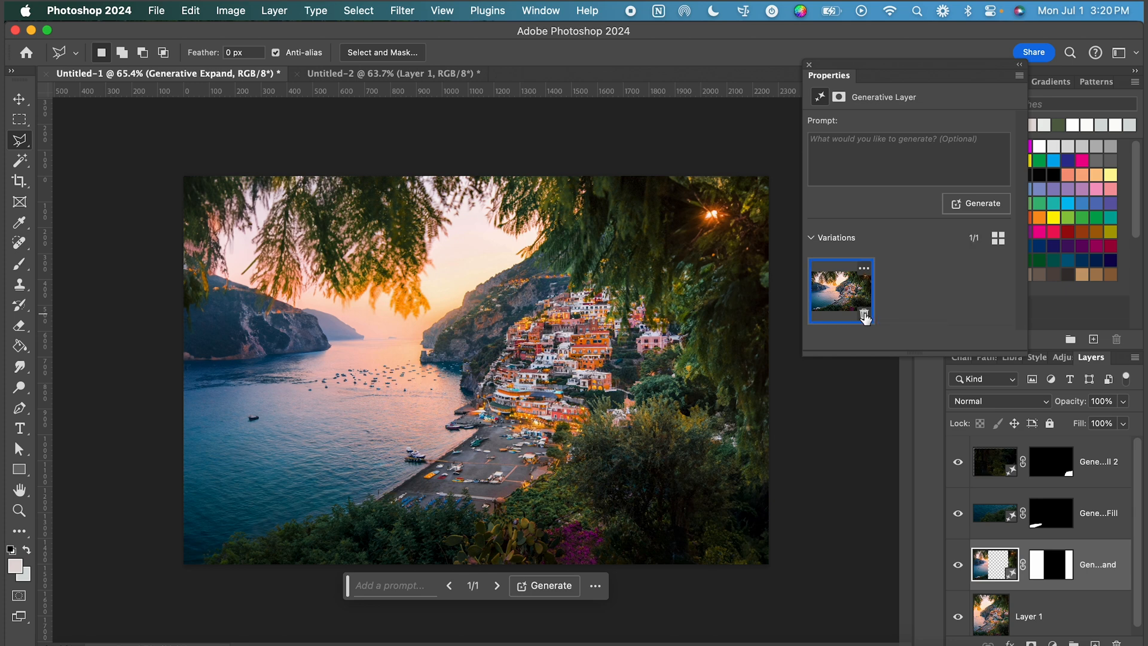
{"action": "mouse_move", "coordinate": [335, 505]}
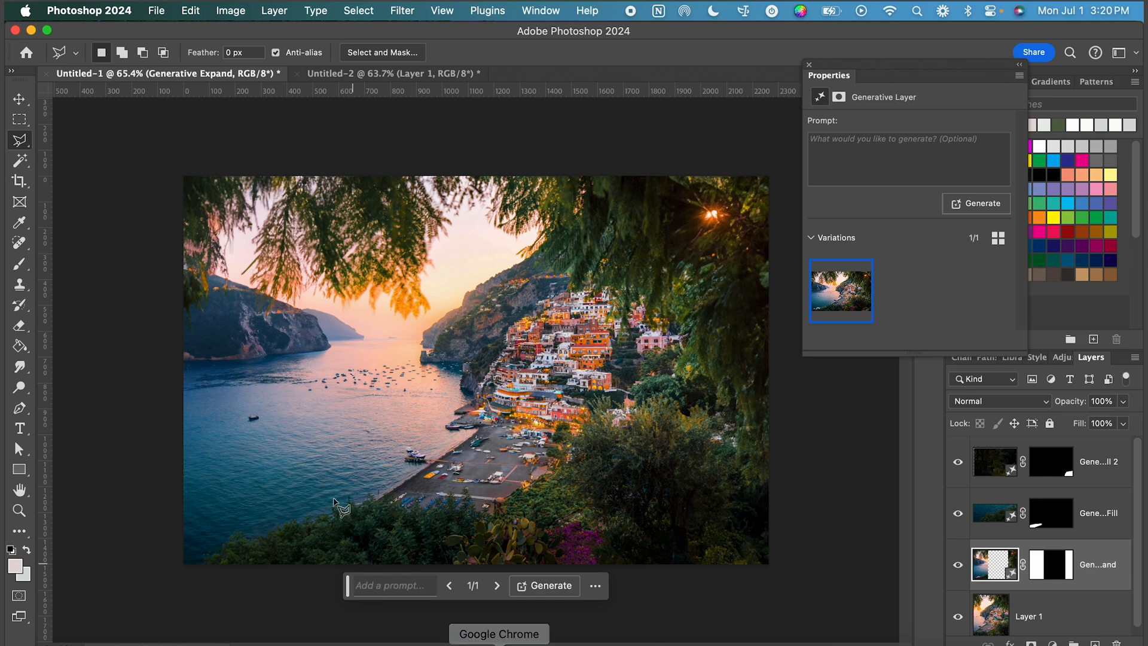
{"action": "mouse_move", "coordinate": [679, 576]}
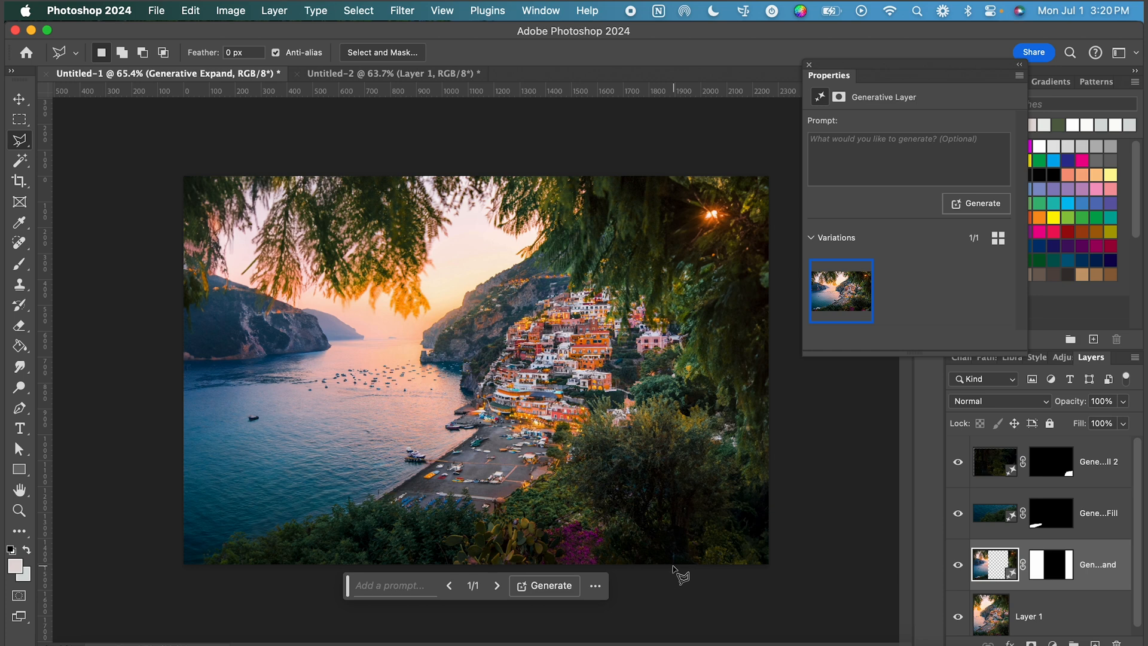
Switch to the Untitled-2 cat portrait and extend its crop upward above the woman's cut-off head
{"action": "left_click", "coordinate": [387, 73]}
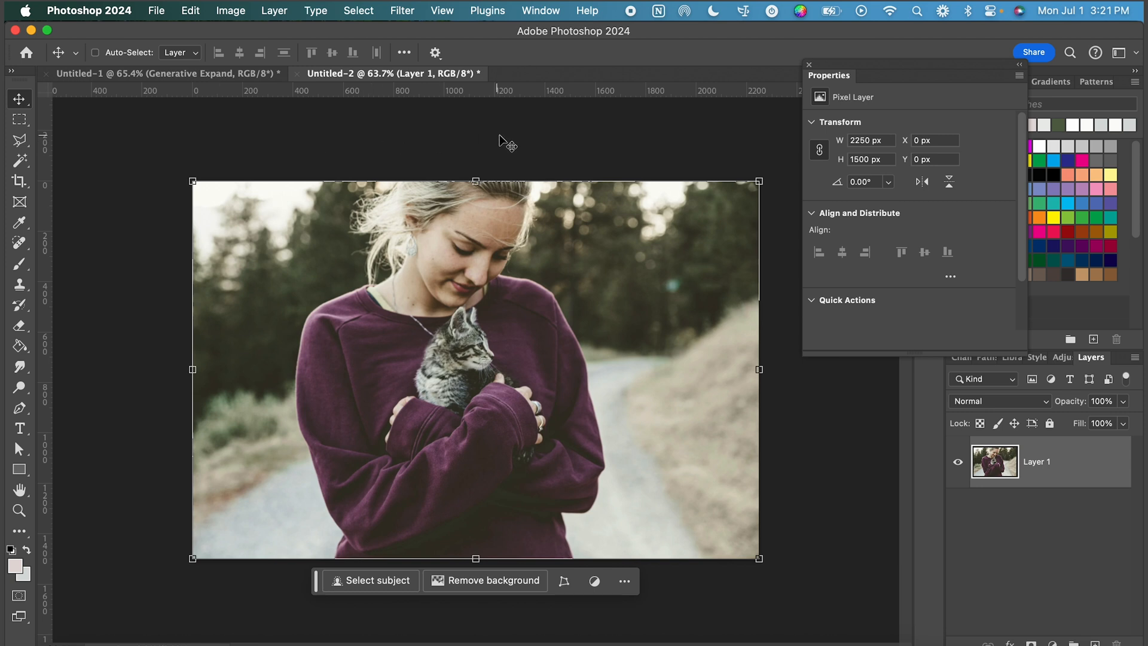
{"action": "mouse_move", "coordinate": [550, 338]}
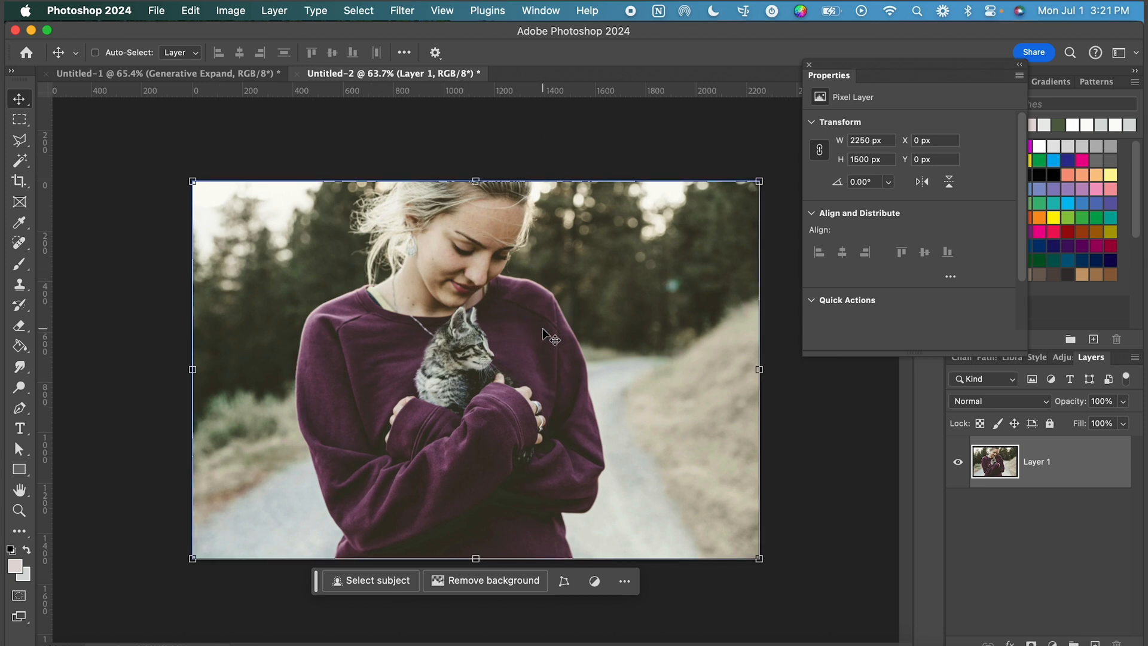
{"action": "mouse_move", "coordinate": [472, 214]}
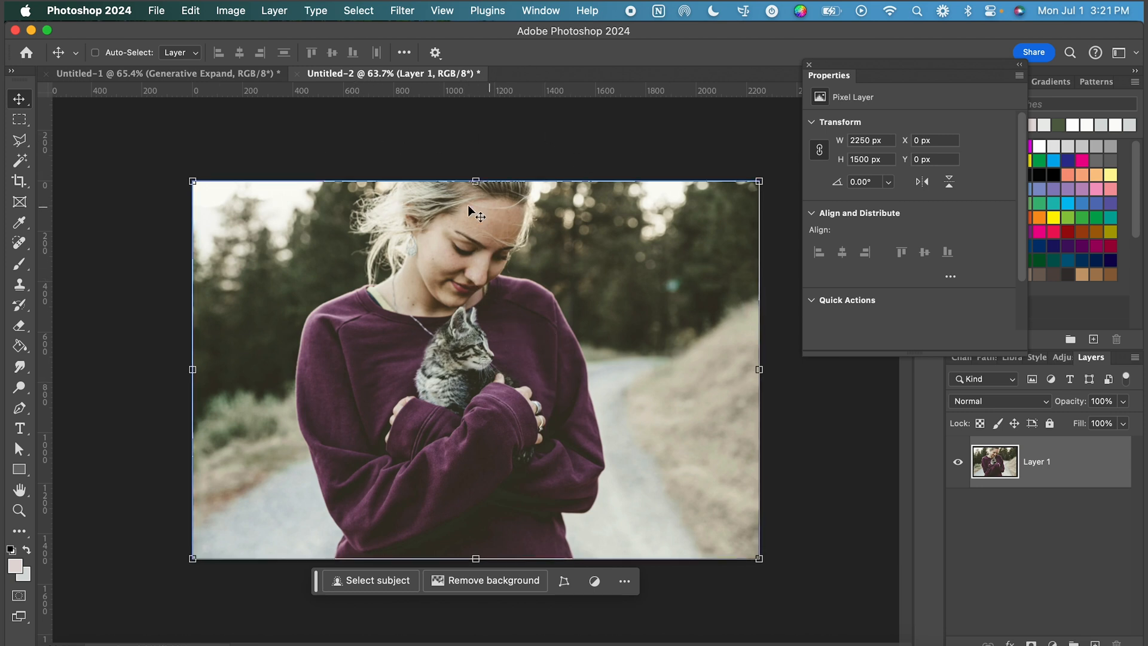
{"action": "mouse_move", "coordinate": [612, 159]}
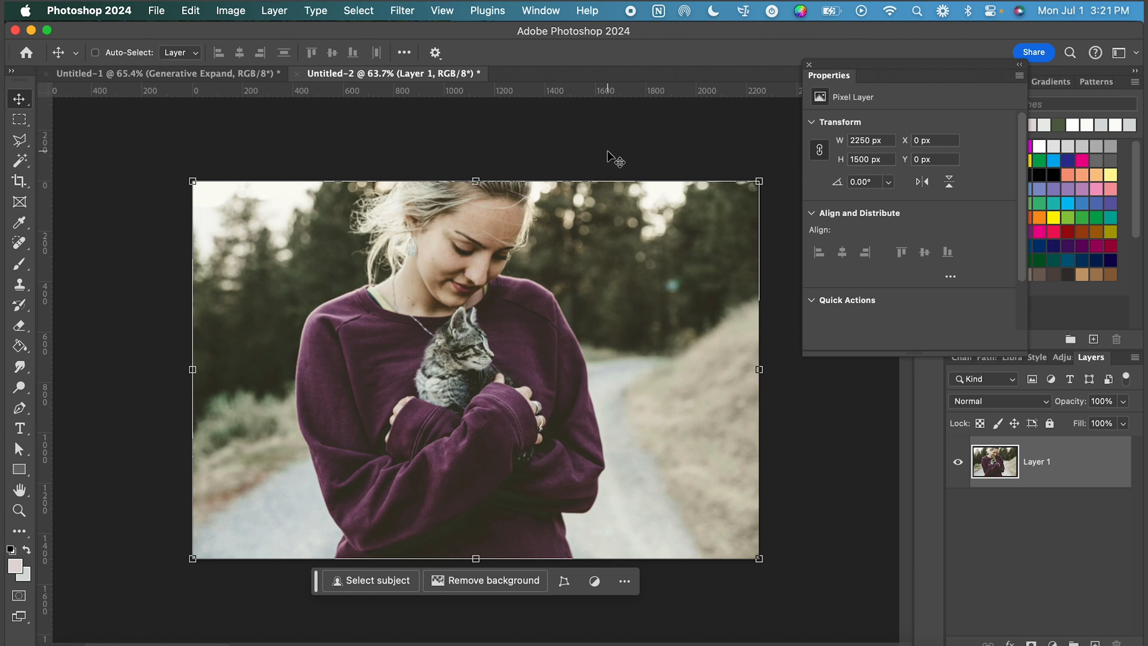
{"action": "mouse_move", "coordinate": [21, 182]}
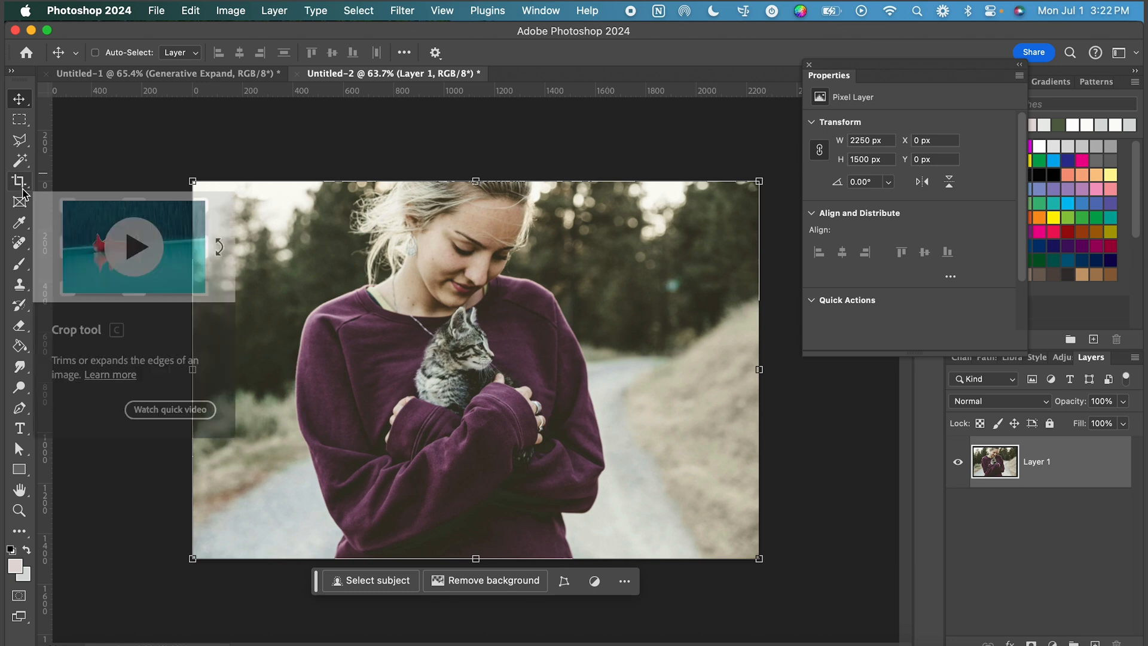
{"action": "mouse_move", "coordinate": [18, 182]}
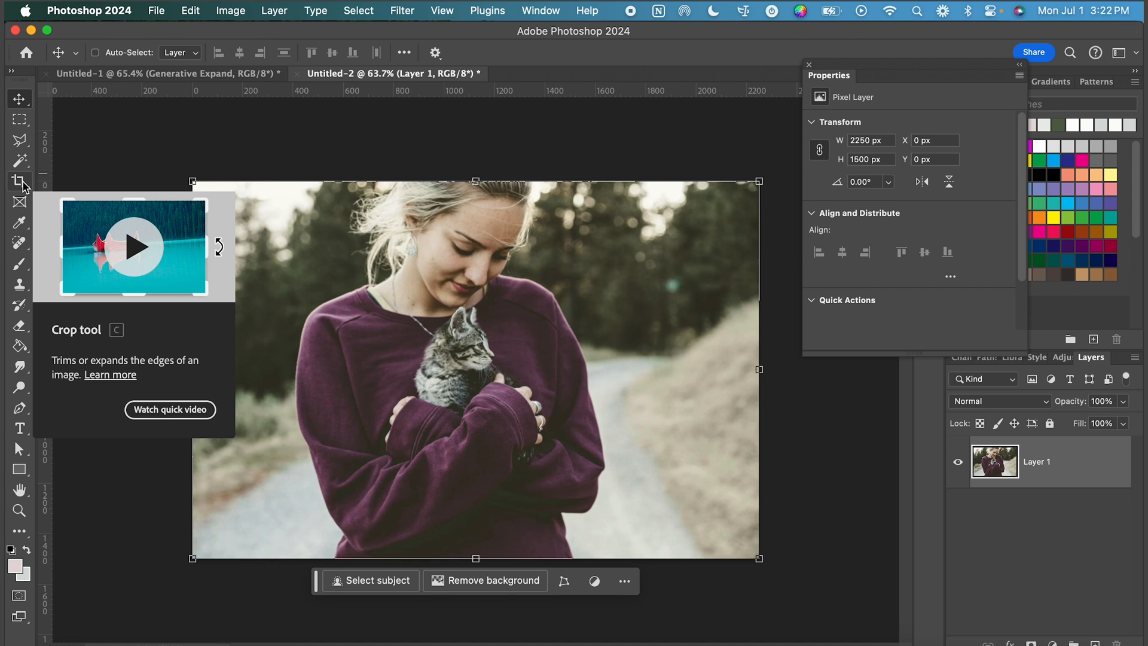
{"action": "left_click", "coordinate": [19, 181]}
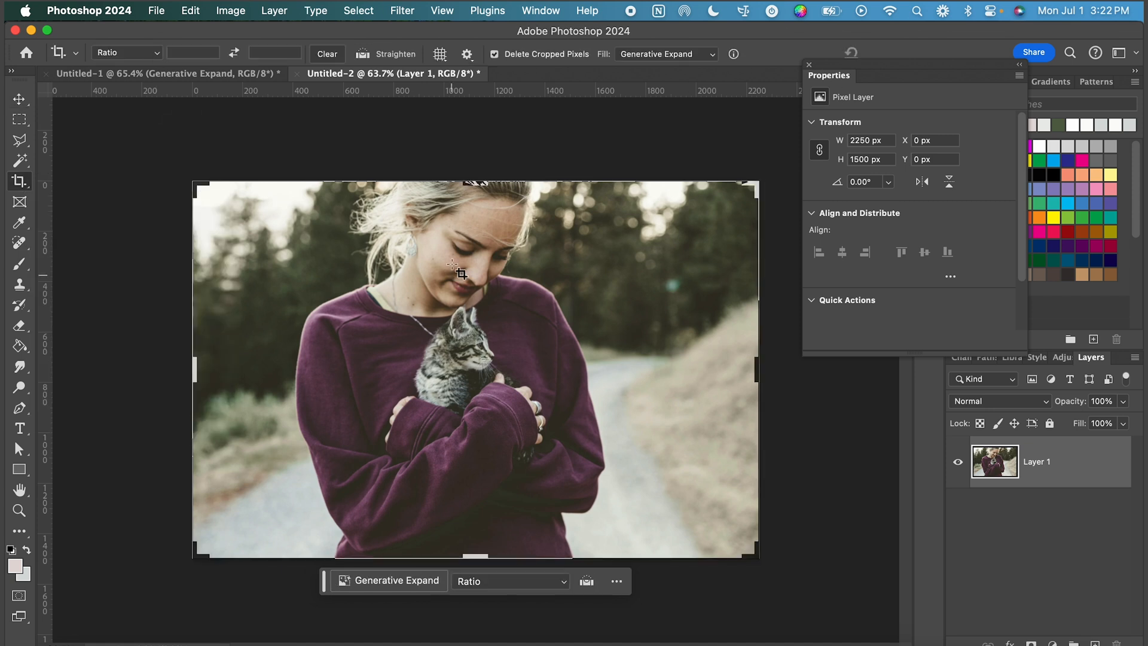
{"action": "mouse_move", "coordinate": [545, 255]}
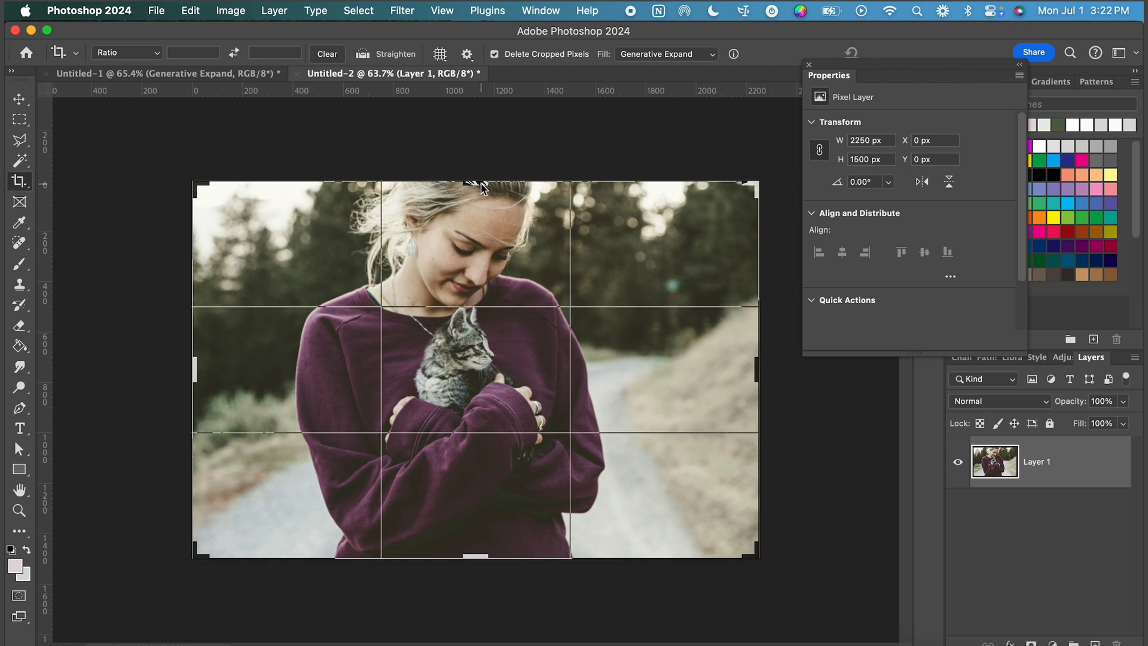
{"action": "left_click_drag", "start_coordinate": [475, 185], "coordinate": [475, 158]}
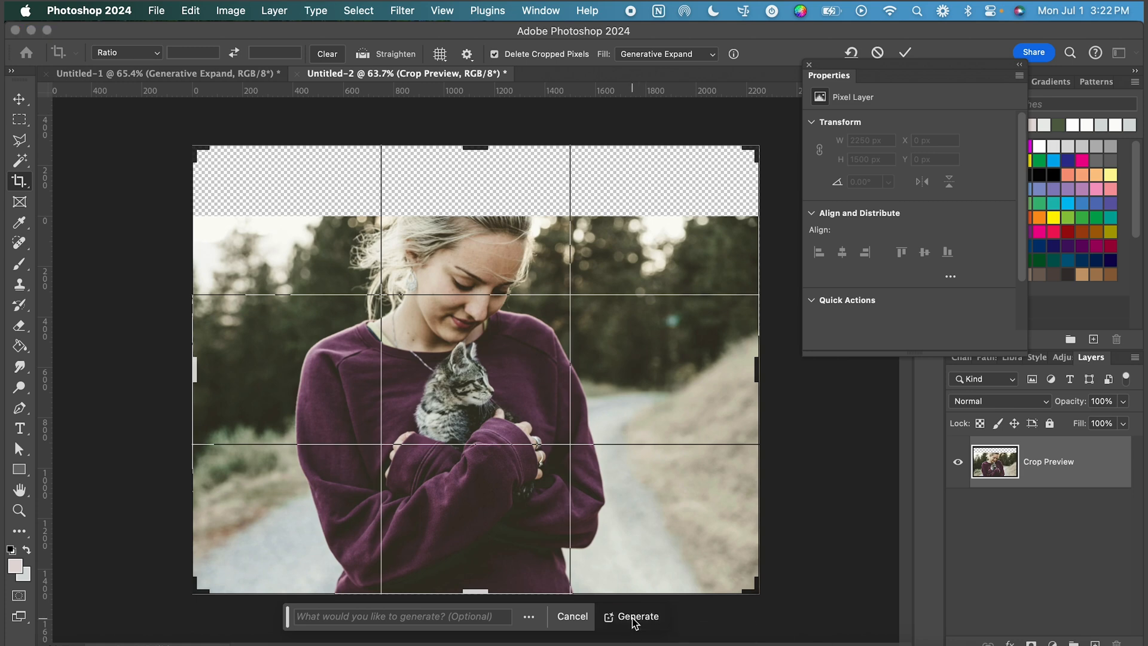
Generate hair, trees and sky for the top strip and keep the third variation after comparing all three
{"action": "left_click", "coordinate": [638, 615]}
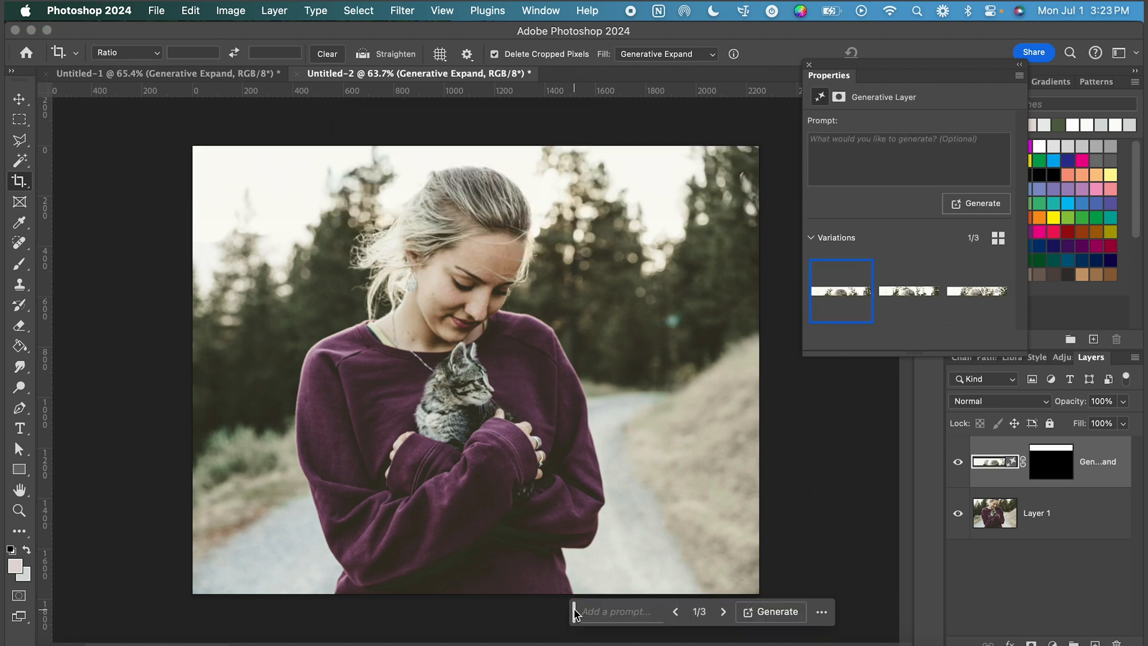
{"action": "mouse_move", "coordinate": [908, 293]}
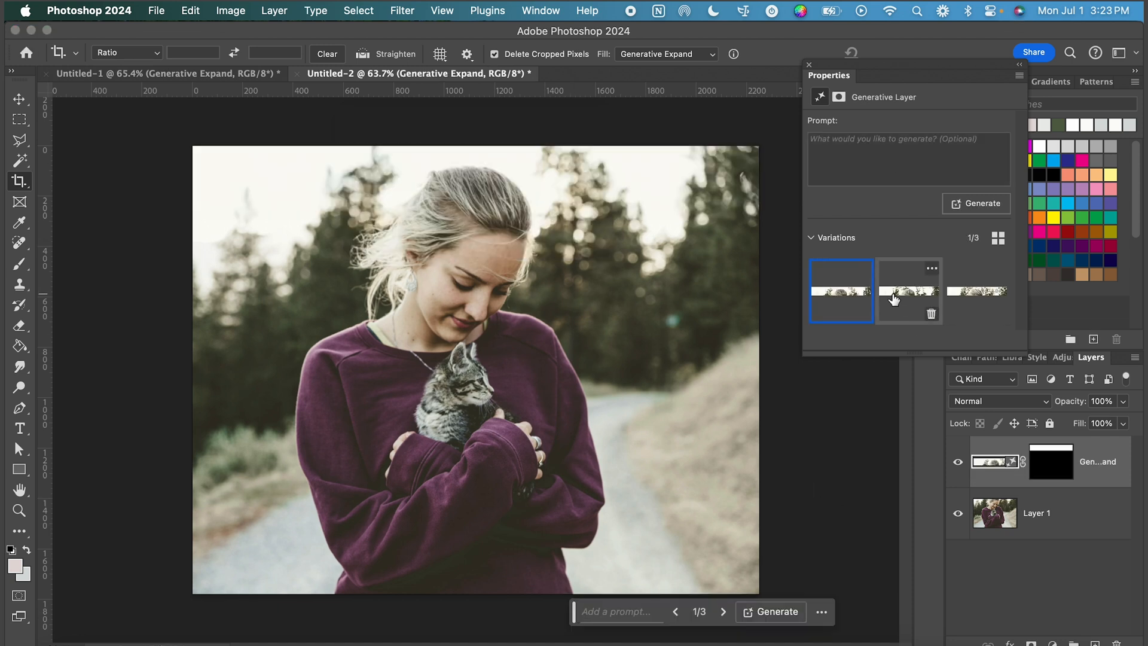
{"action": "left_click", "coordinate": [907, 290]}
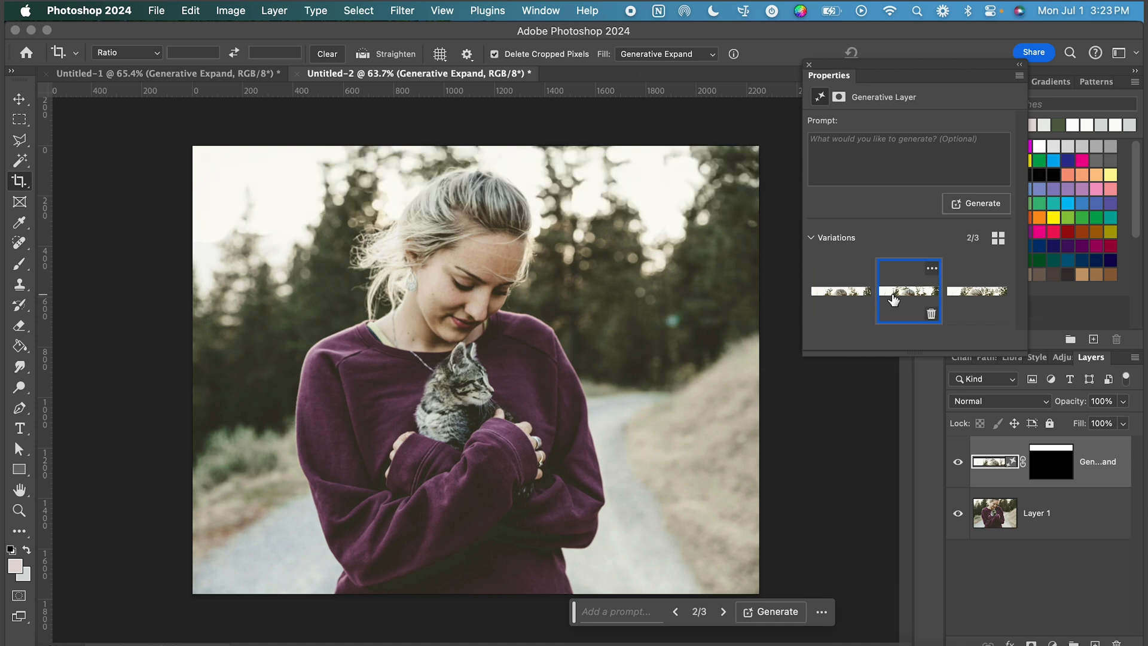
{"action": "left_click", "coordinate": [977, 290]}
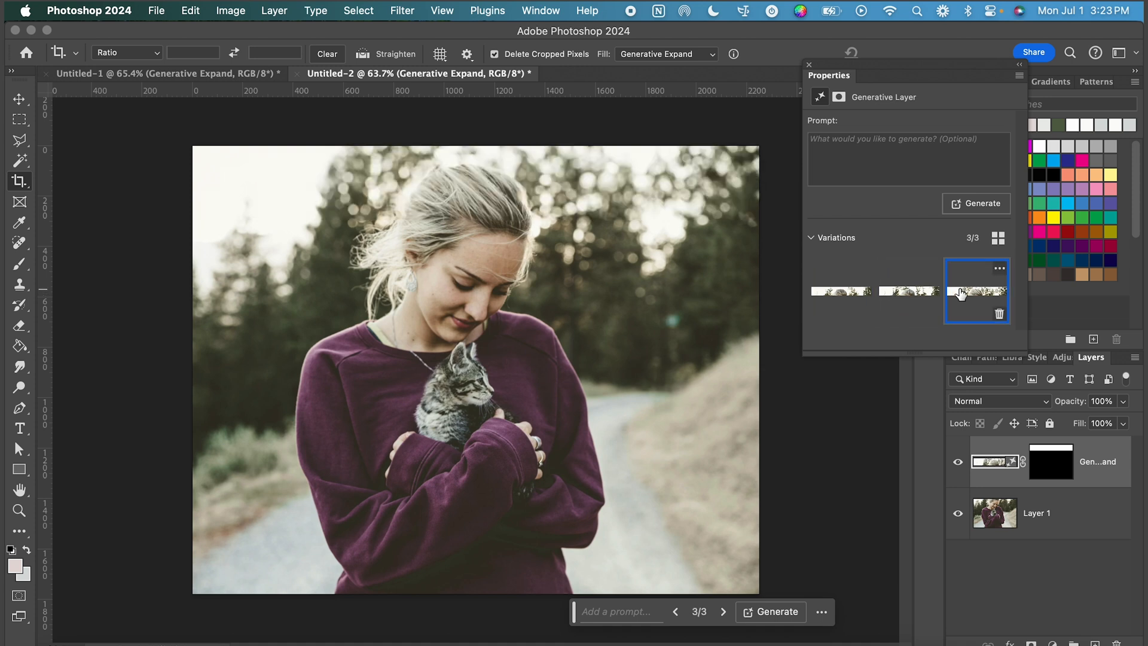
{"action": "mouse_move", "coordinate": [977, 240]}
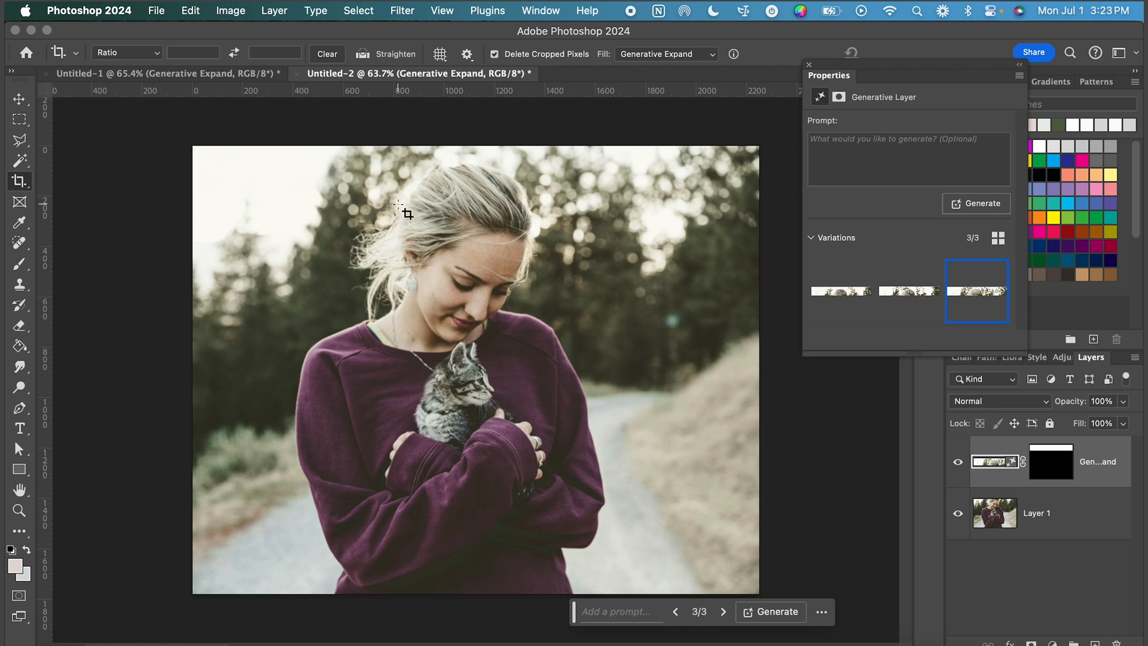
{"action": "mouse_move", "coordinate": [522, 262]}
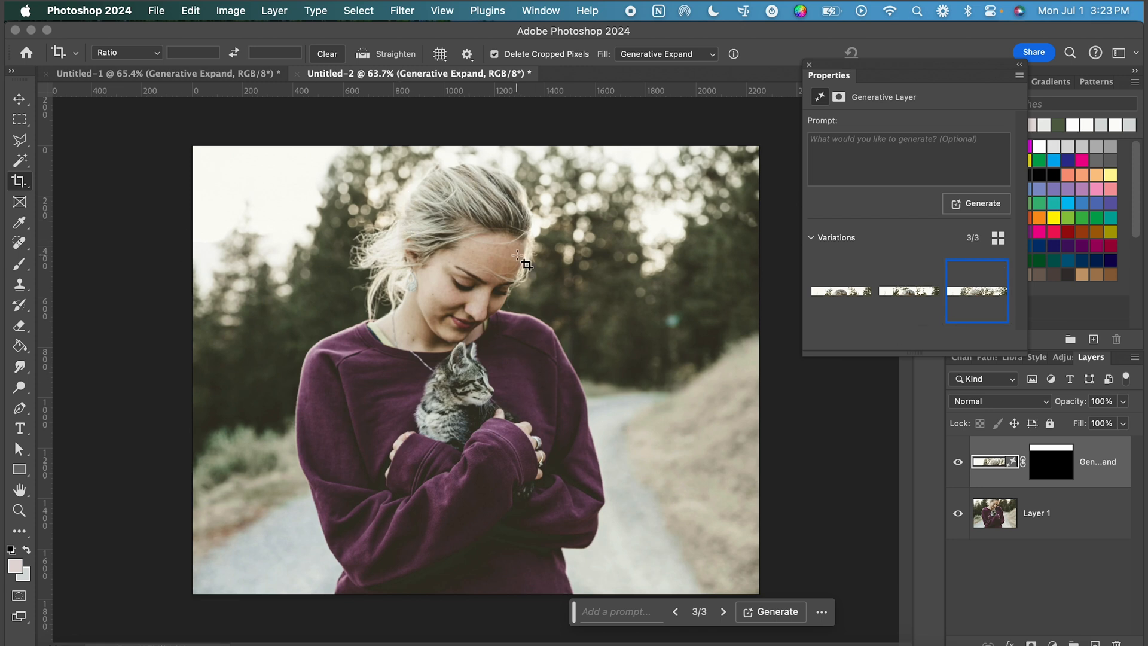
{"action": "mouse_move", "coordinate": [735, 110]}
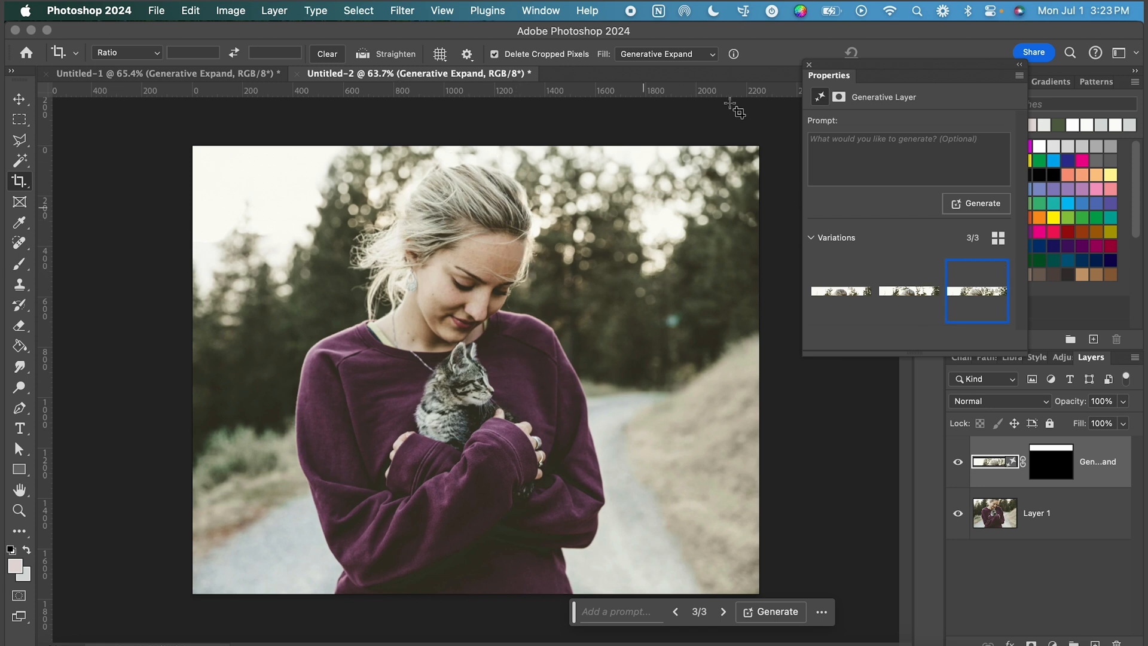
{"action": "mouse_move", "coordinate": [907, 290]}
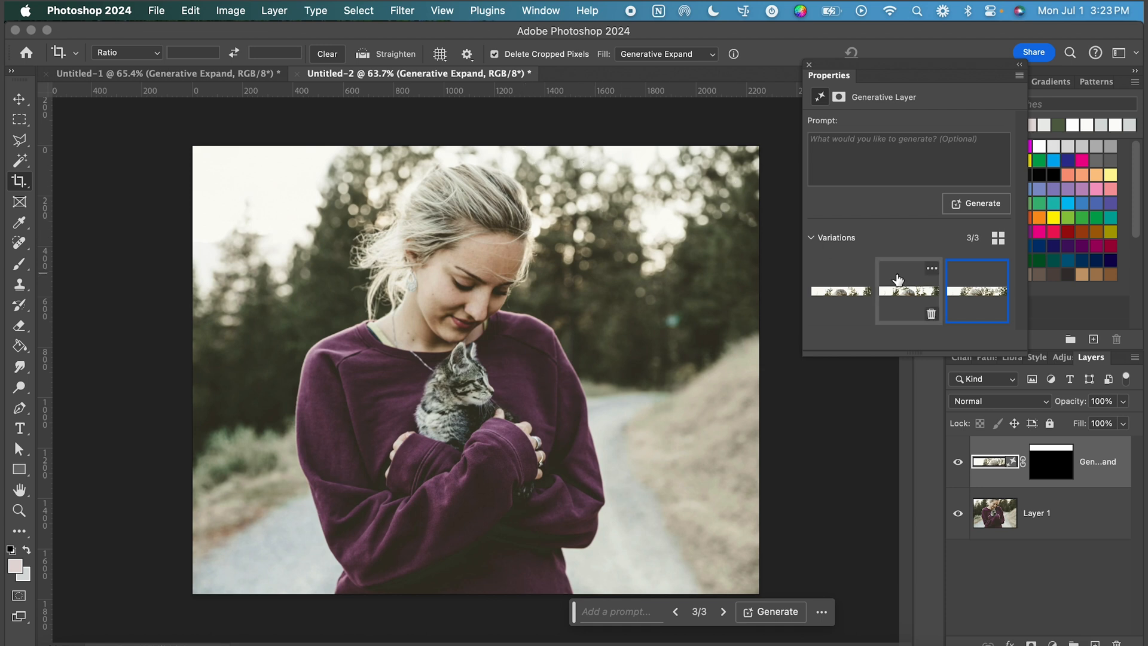
{"action": "left_click", "coordinate": [841, 291]}
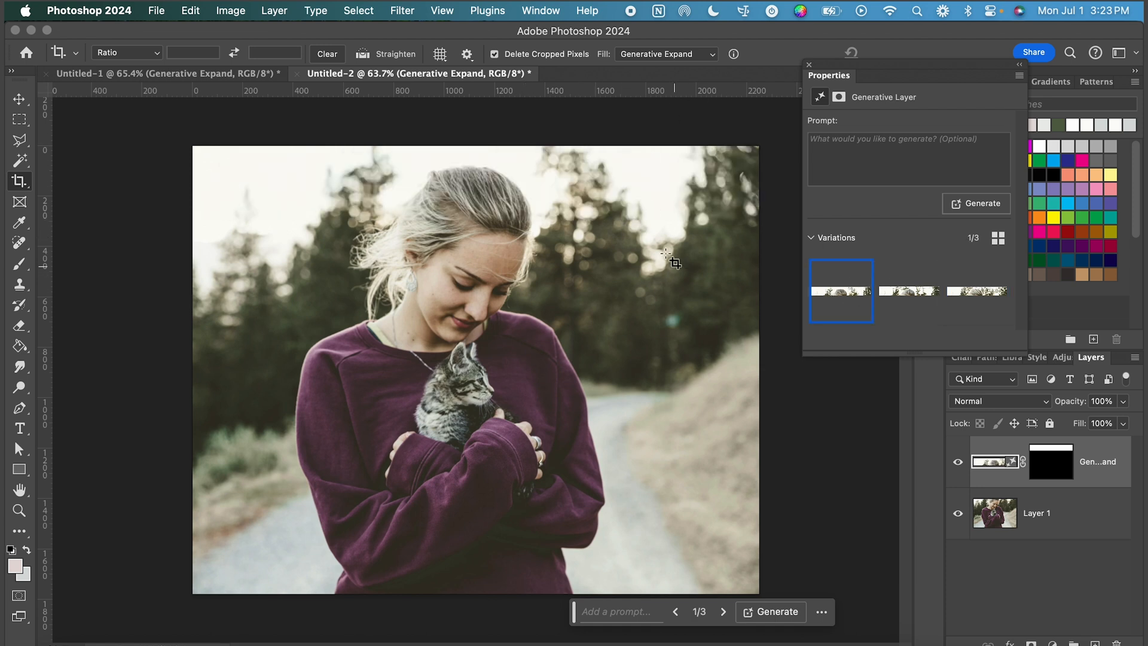
{"action": "left_click", "coordinate": [908, 290]}
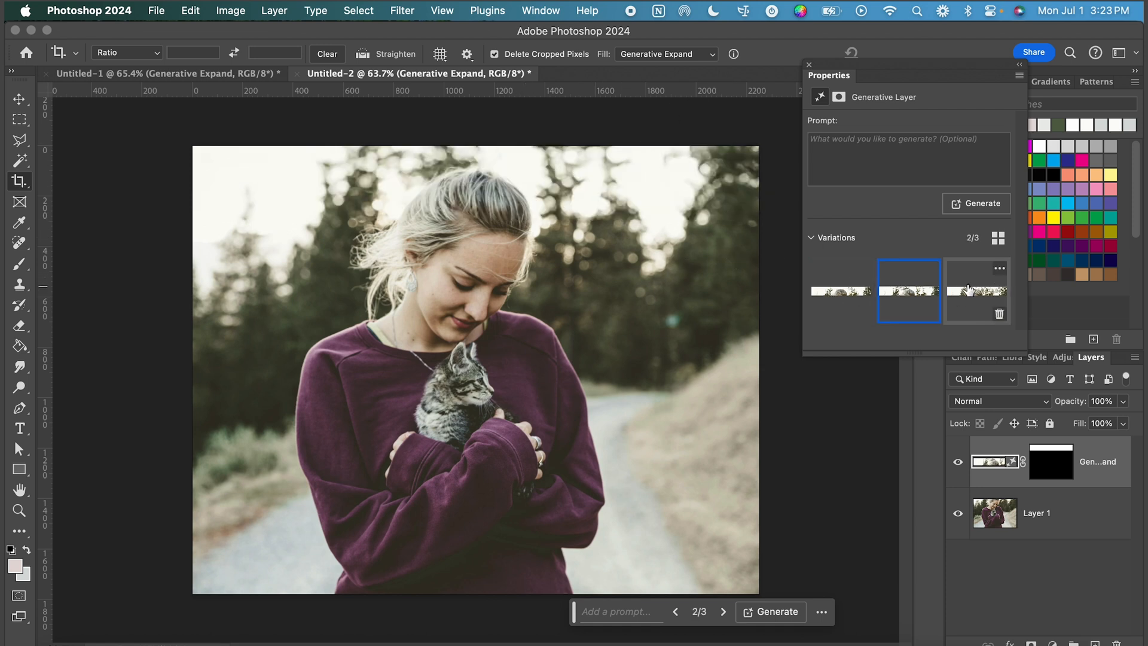
{"action": "left_click", "coordinate": [976, 290]}
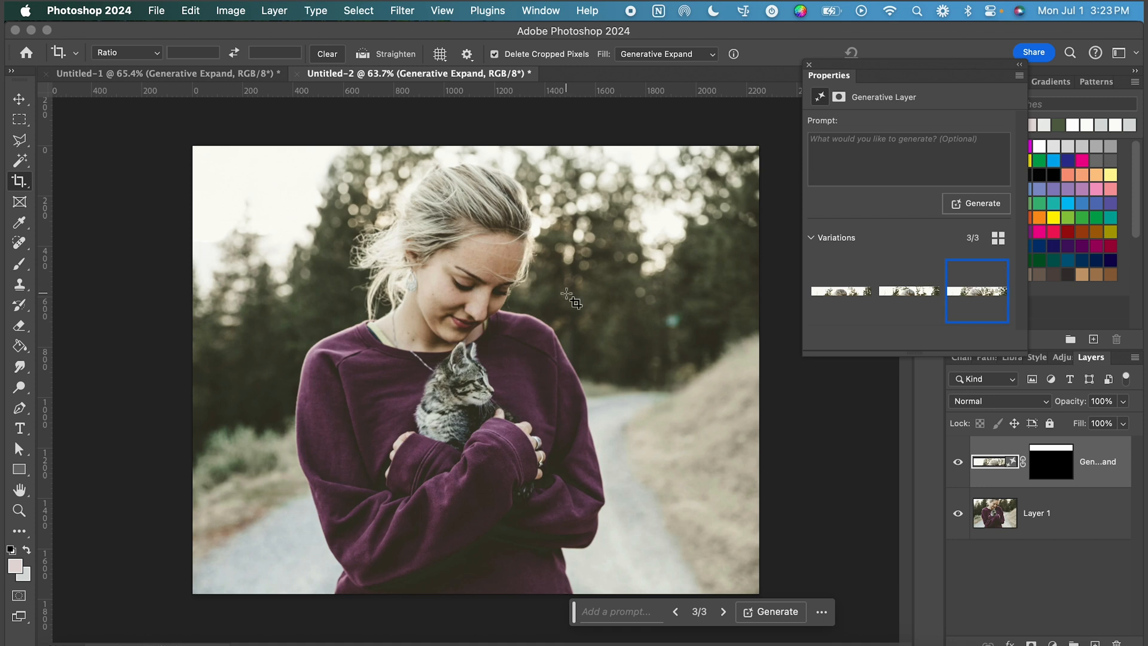
{"action": "mouse_move", "coordinate": [801, 350]}
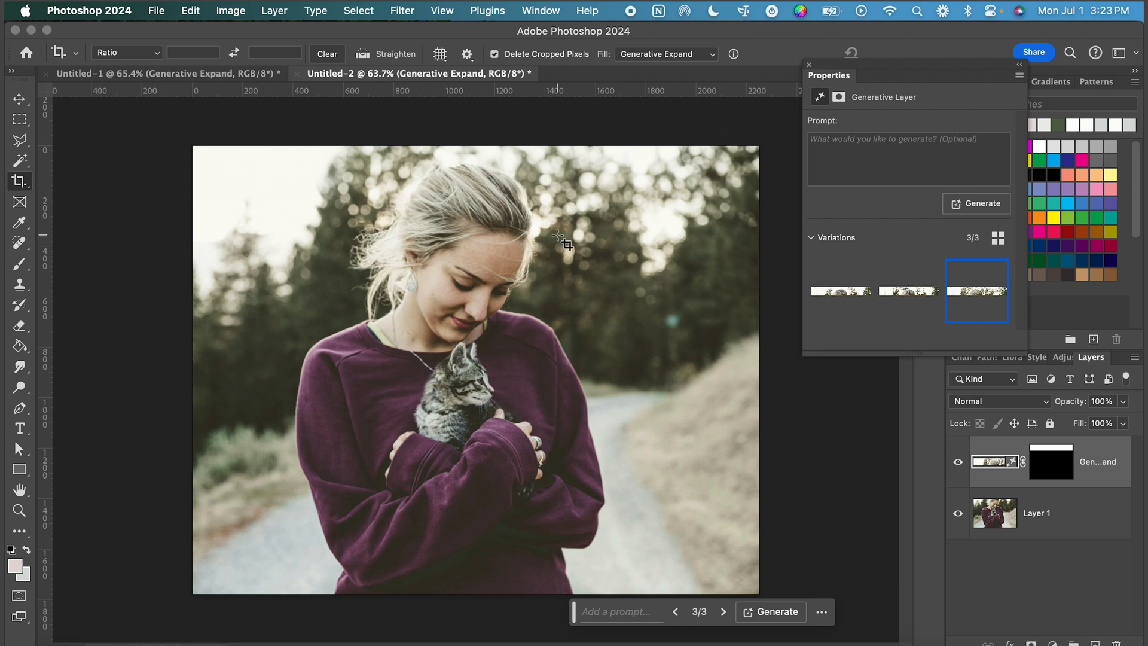
{"action": "left_click", "coordinate": [20, 120]}
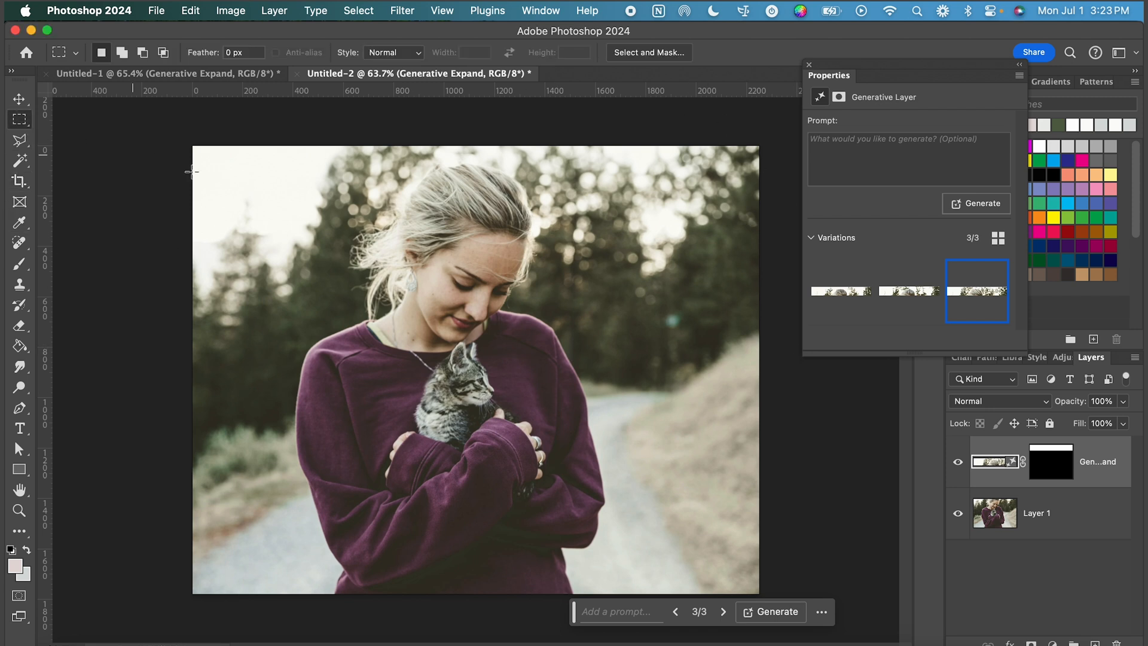
{"action": "mouse_move", "coordinate": [218, 173]}
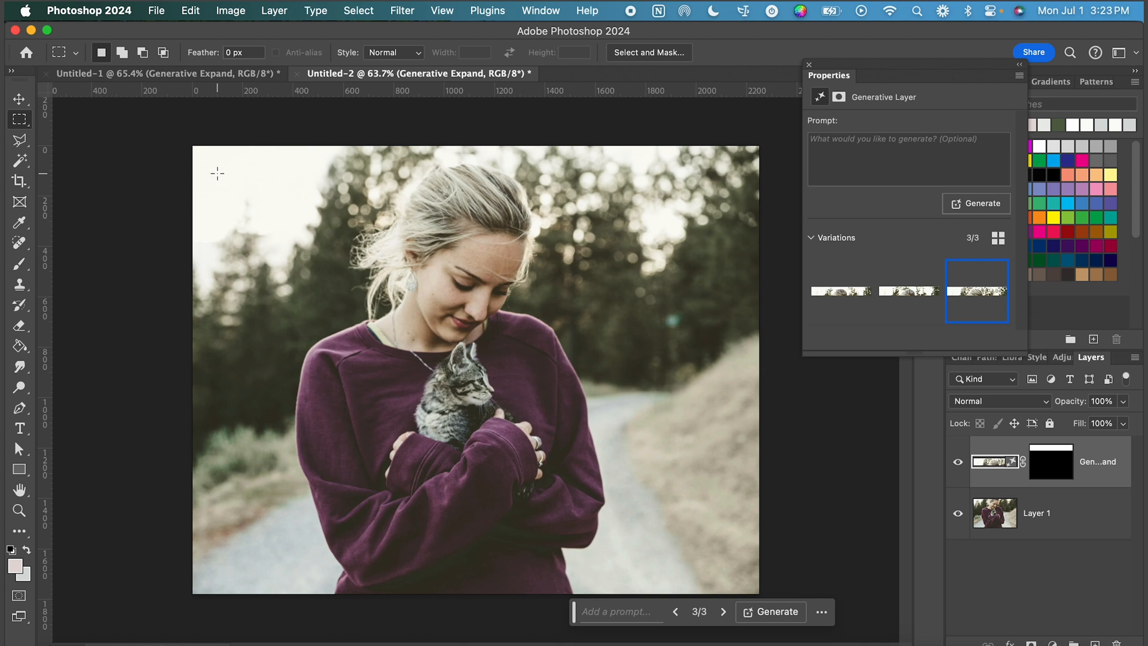
{"action": "mouse_move", "coordinate": [387, 300]}
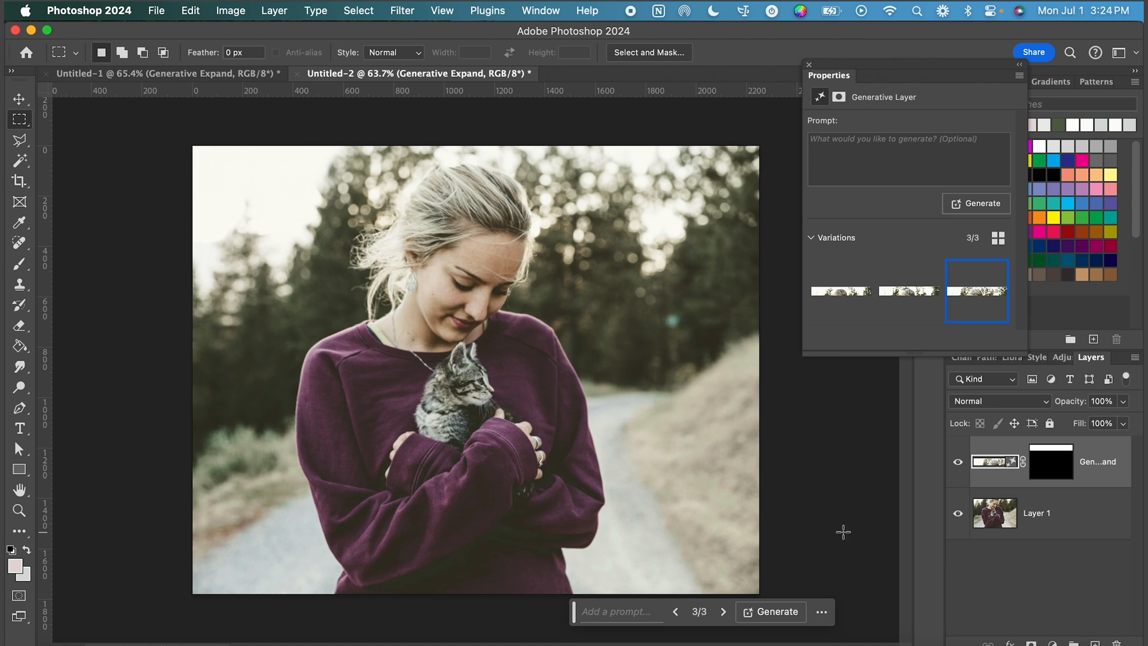
{"action": "mouse_move", "coordinate": [793, 569]}
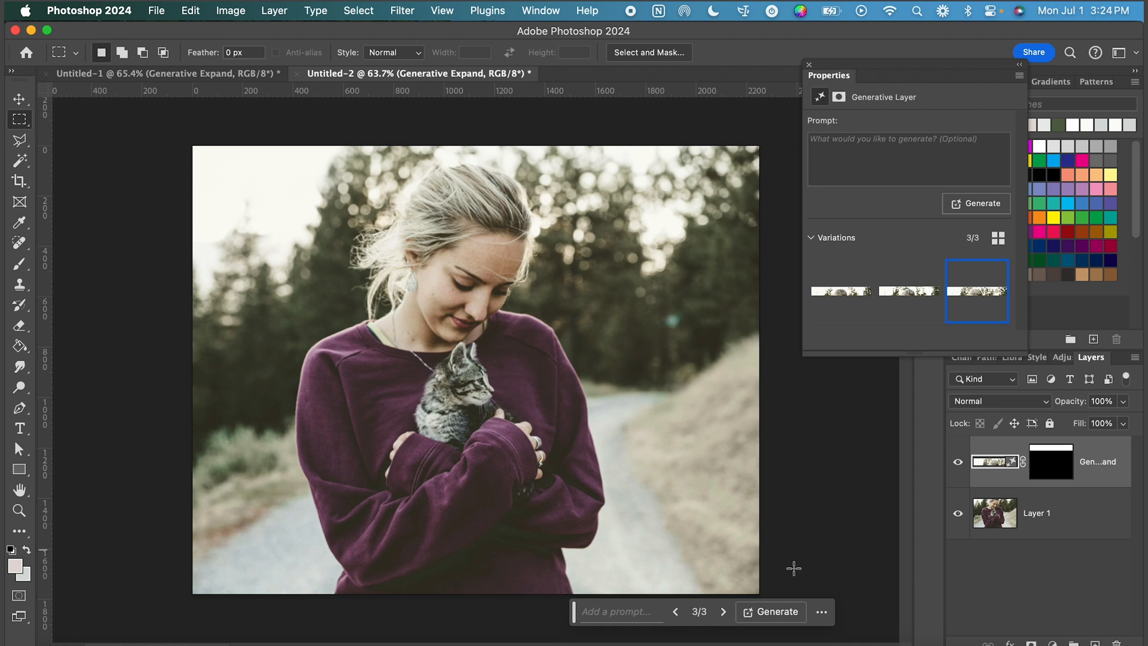